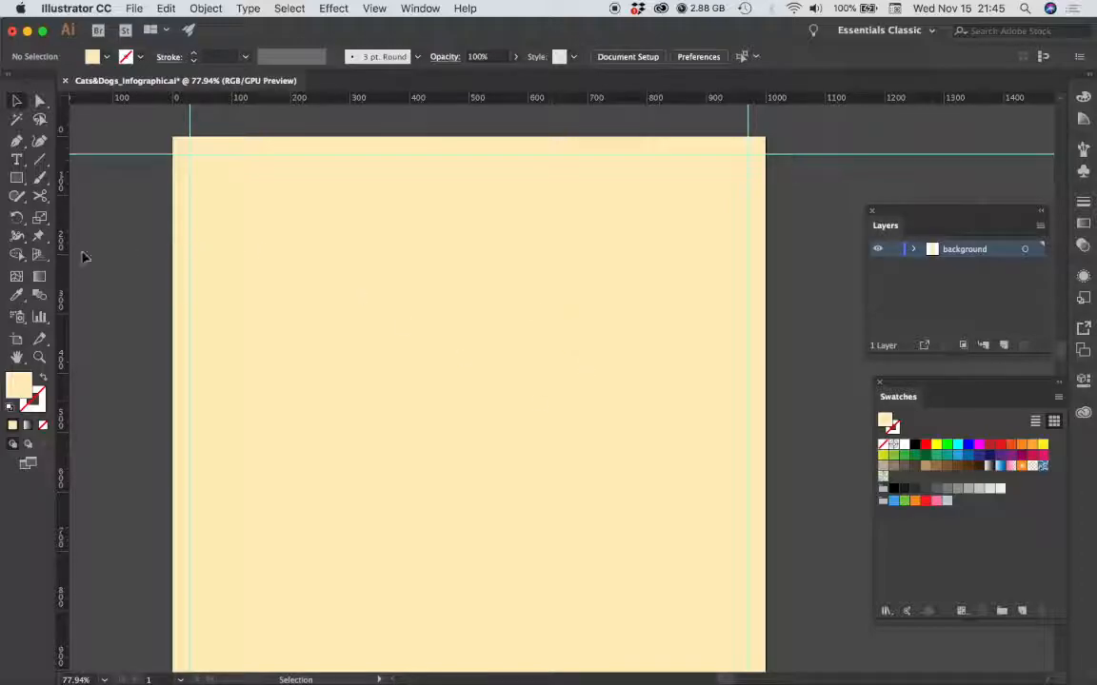
- Create a 1000 × 30 px rectangle strip on the artboard with the Rectangle tool
left_click(15, 179)
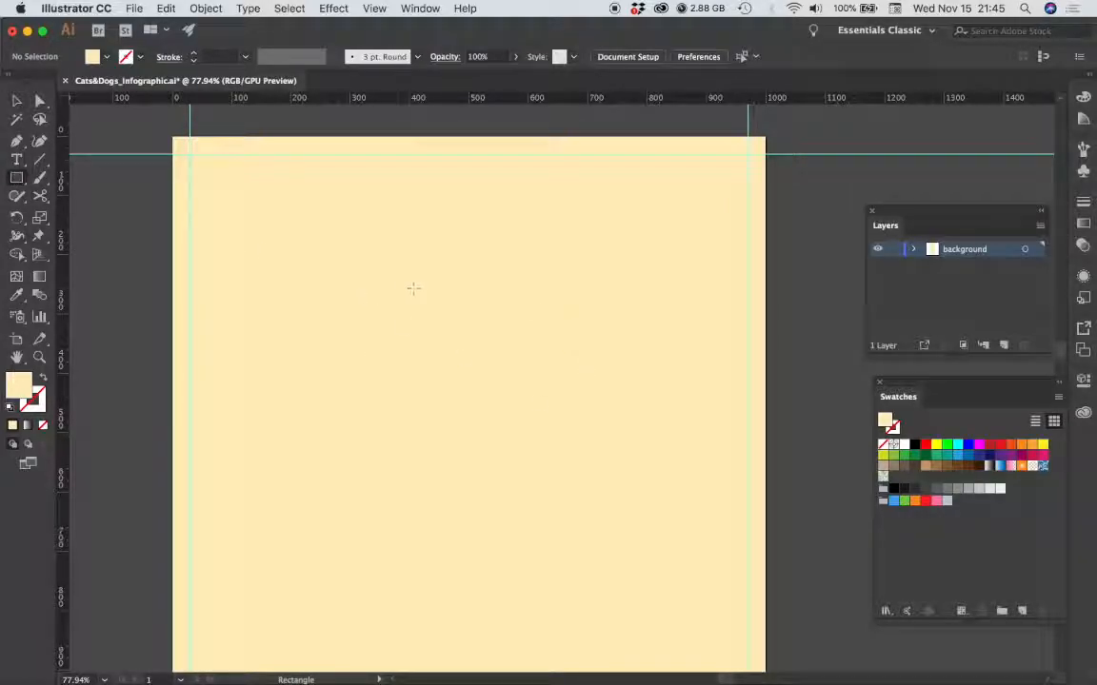
left_click(413, 289)
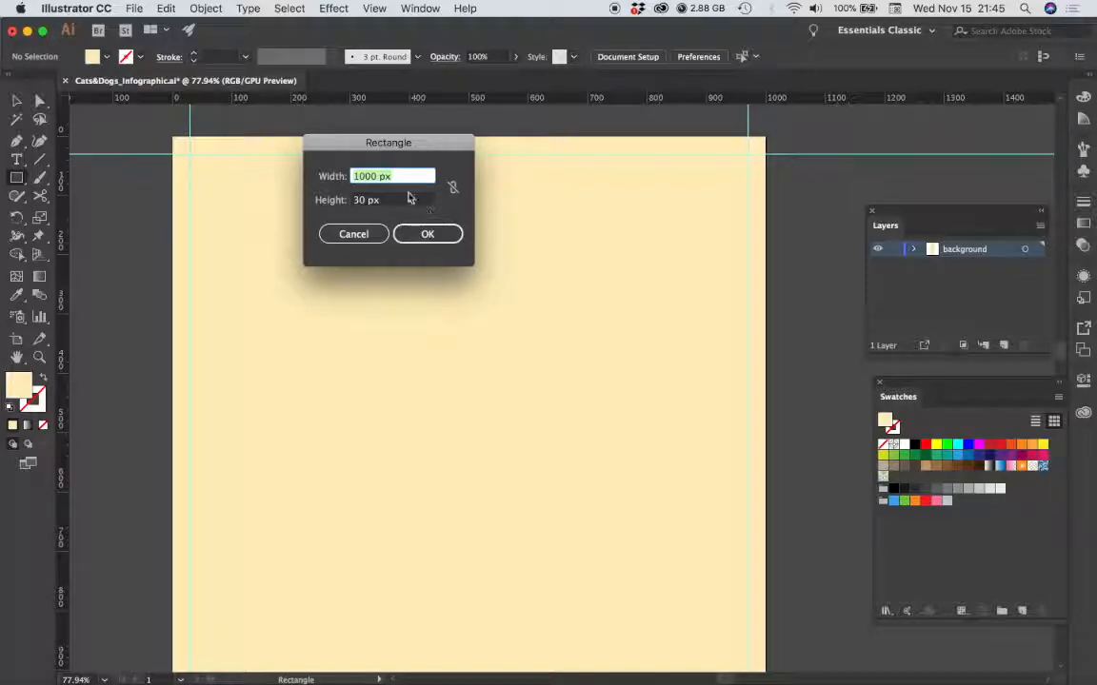
mouse_move(388, 214)
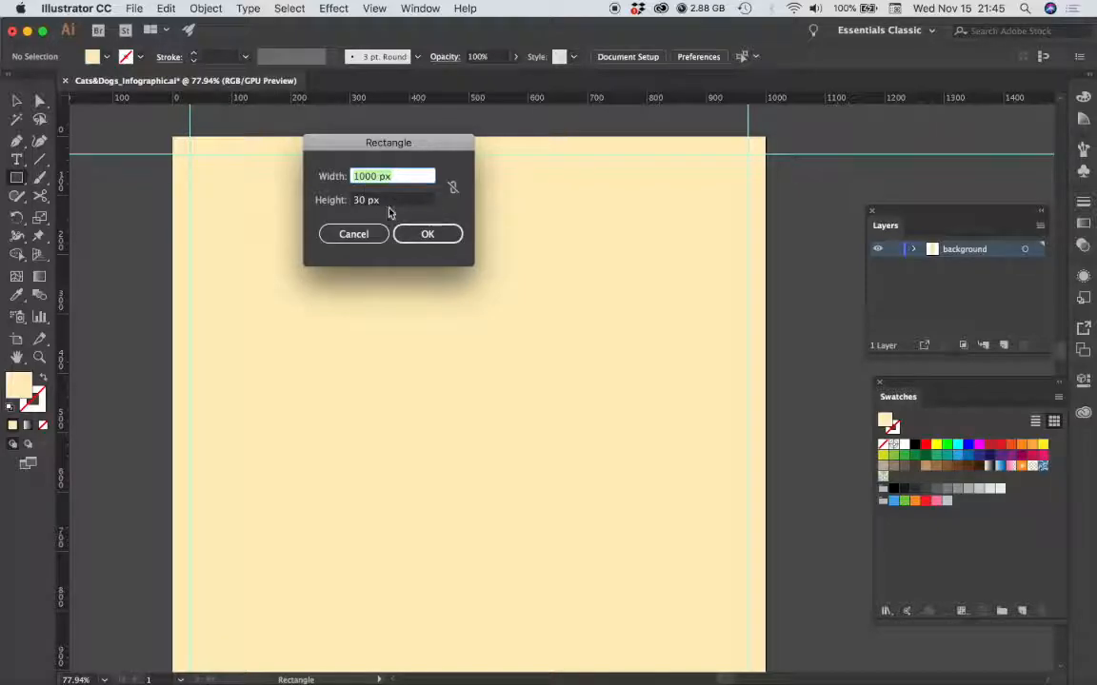
mouse_move(402, 210)
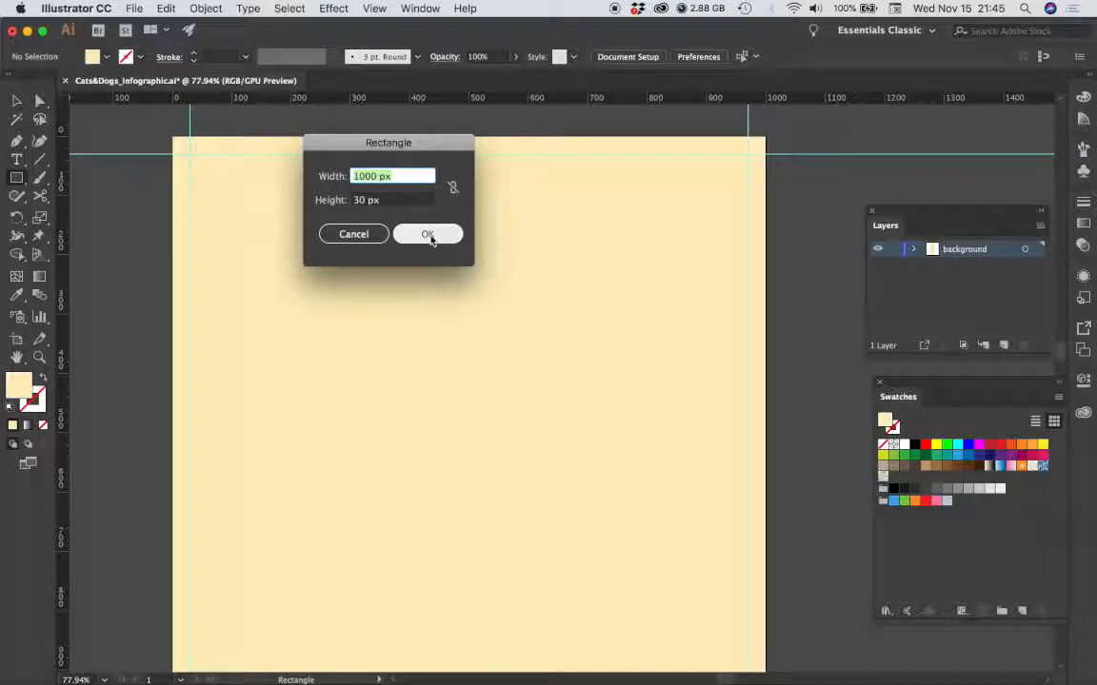
left_click(427, 234)
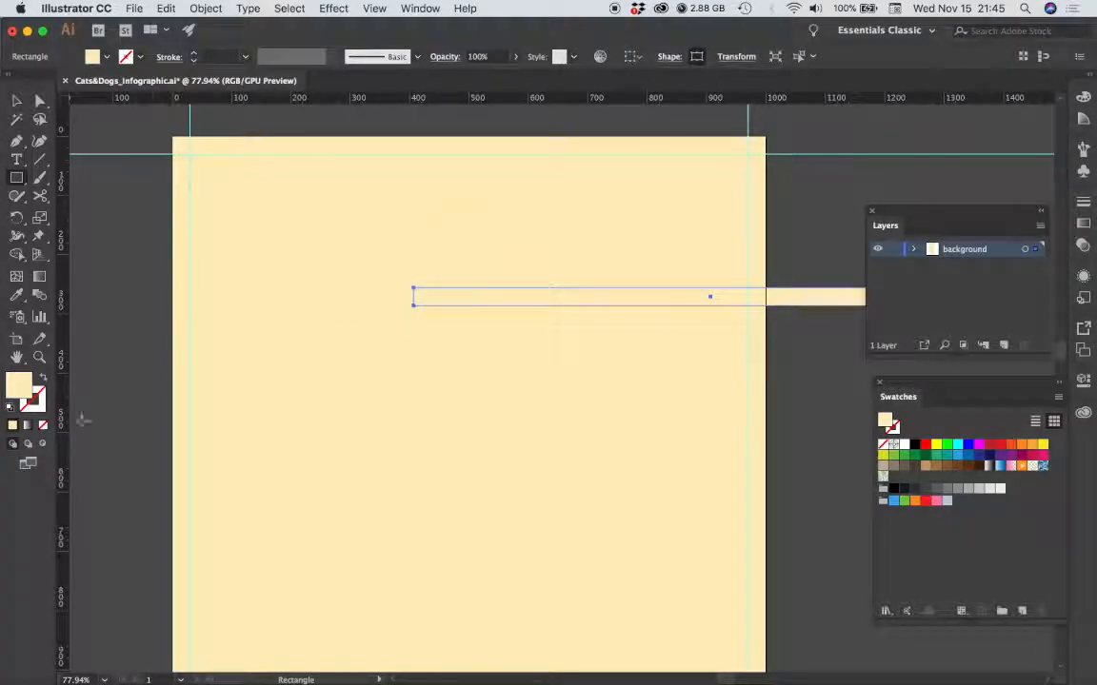
- Fill the new strip with tan (hex cdb38b) via the Color Picker
double_click(19, 385)
type("cc")
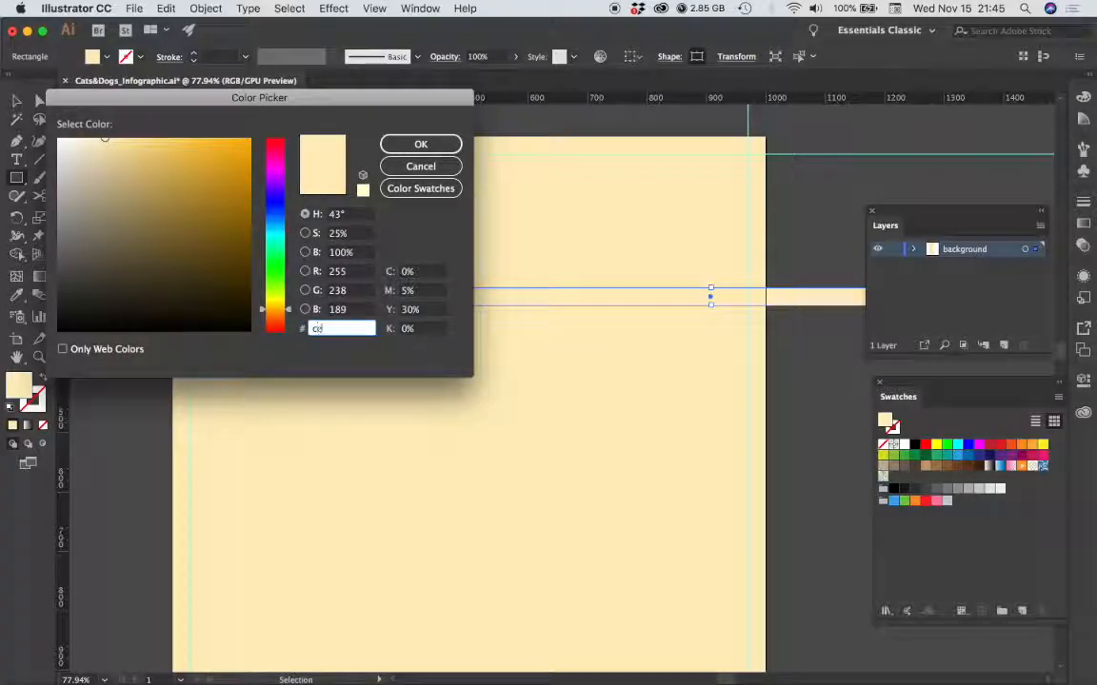
type("b589")
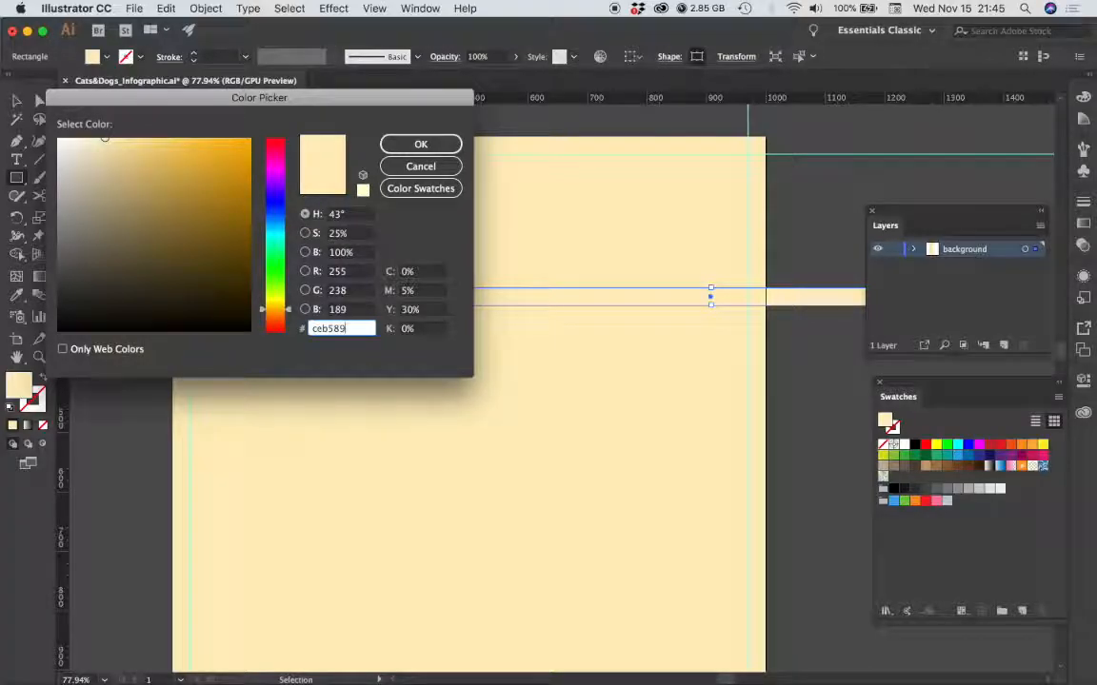
left_click(421, 144)
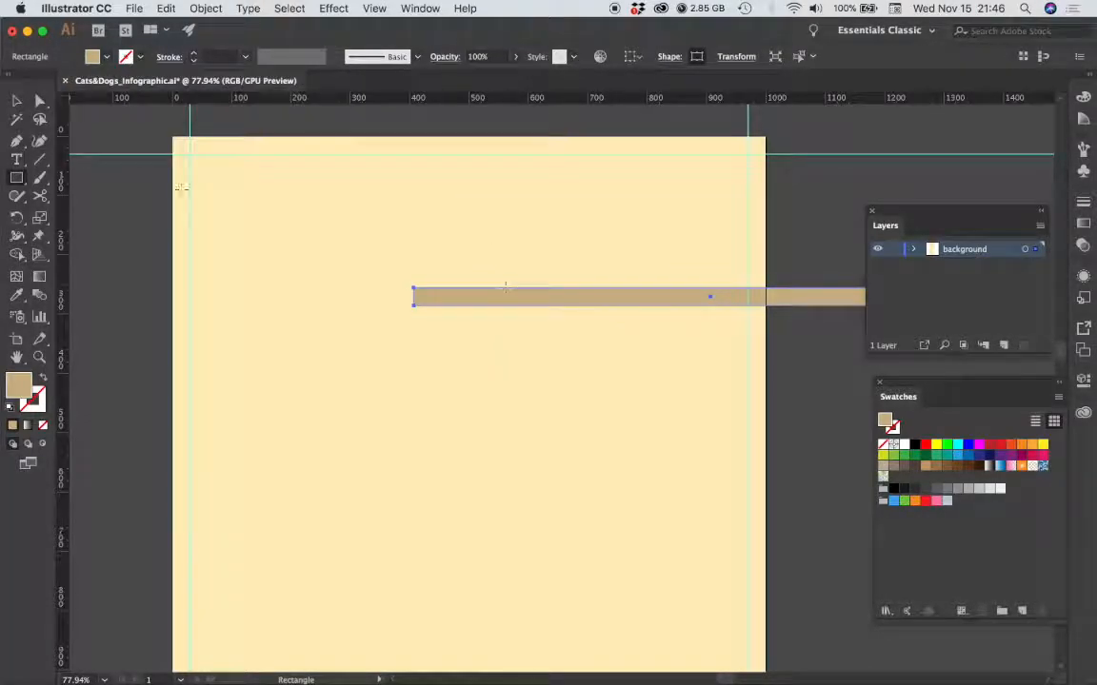
mouse_move(384, 449)
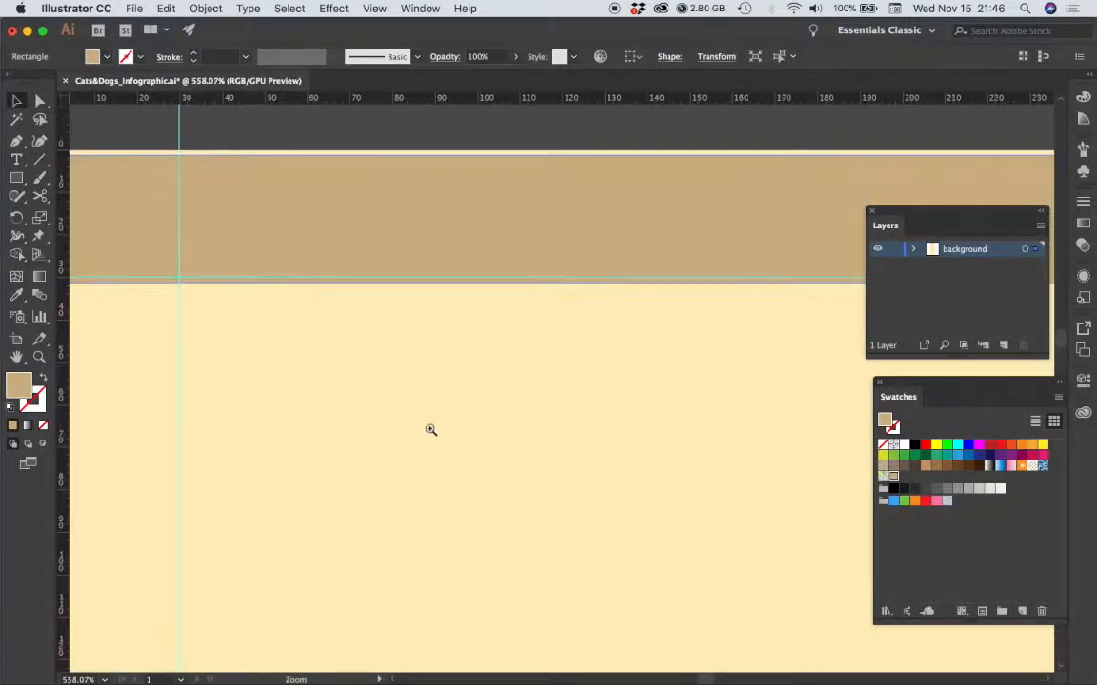
- Zoom in and snap the tan bar's corner to the artboard's top-left corner
left_click(430, 430)
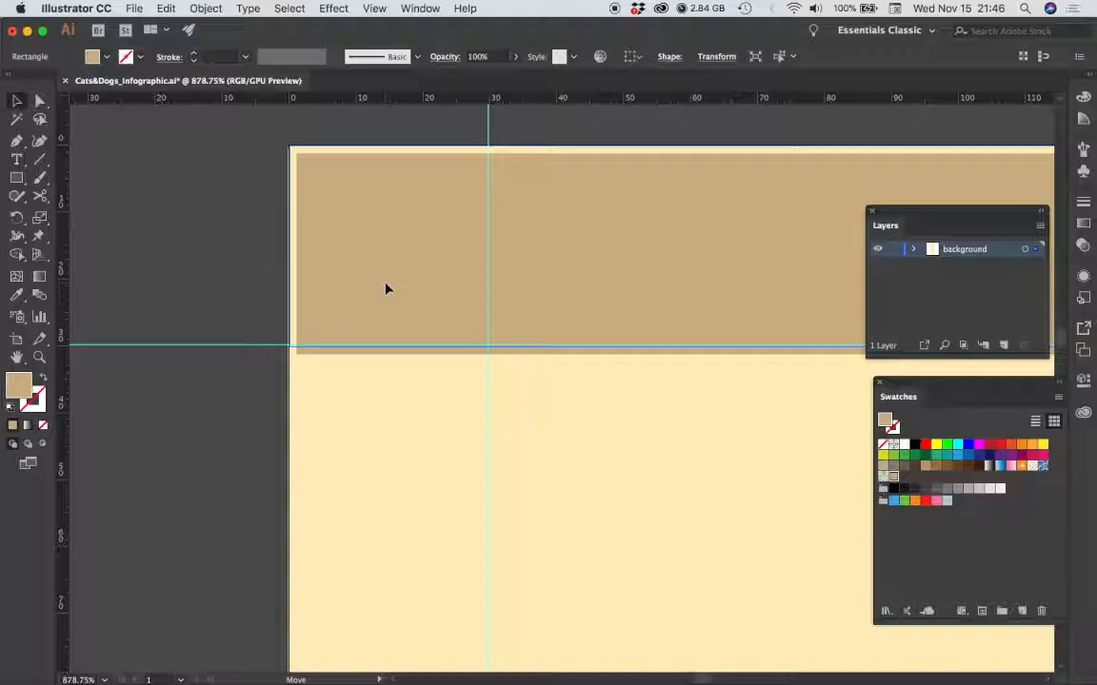
left_click(388, 289)
type("quicktime")
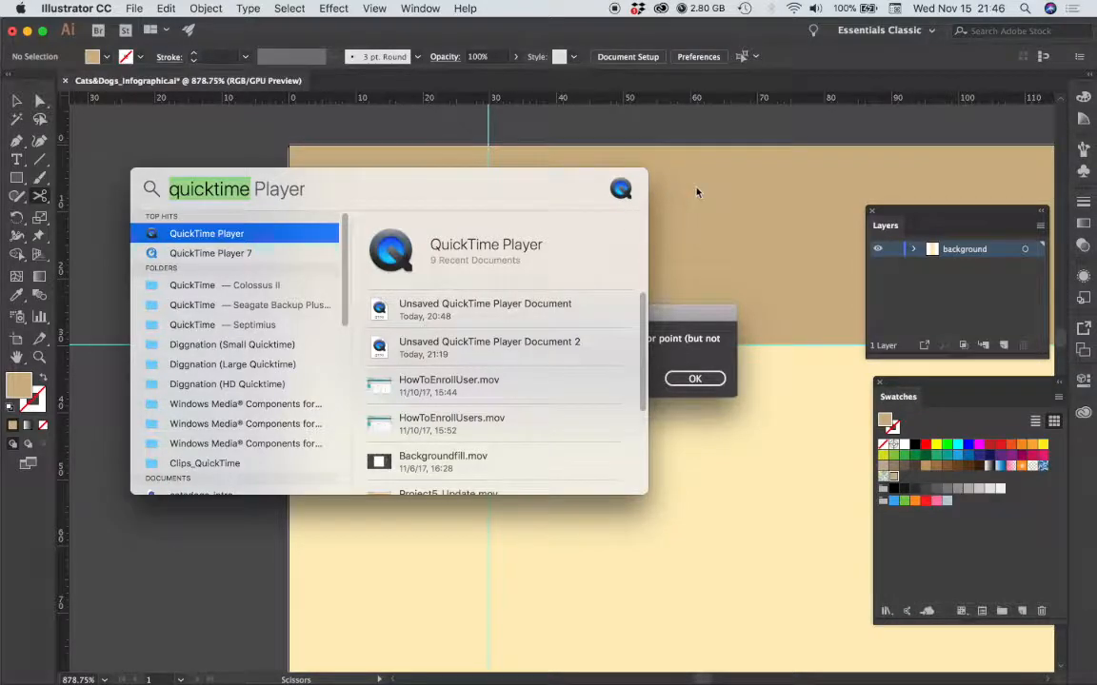
left_click(695, 377)
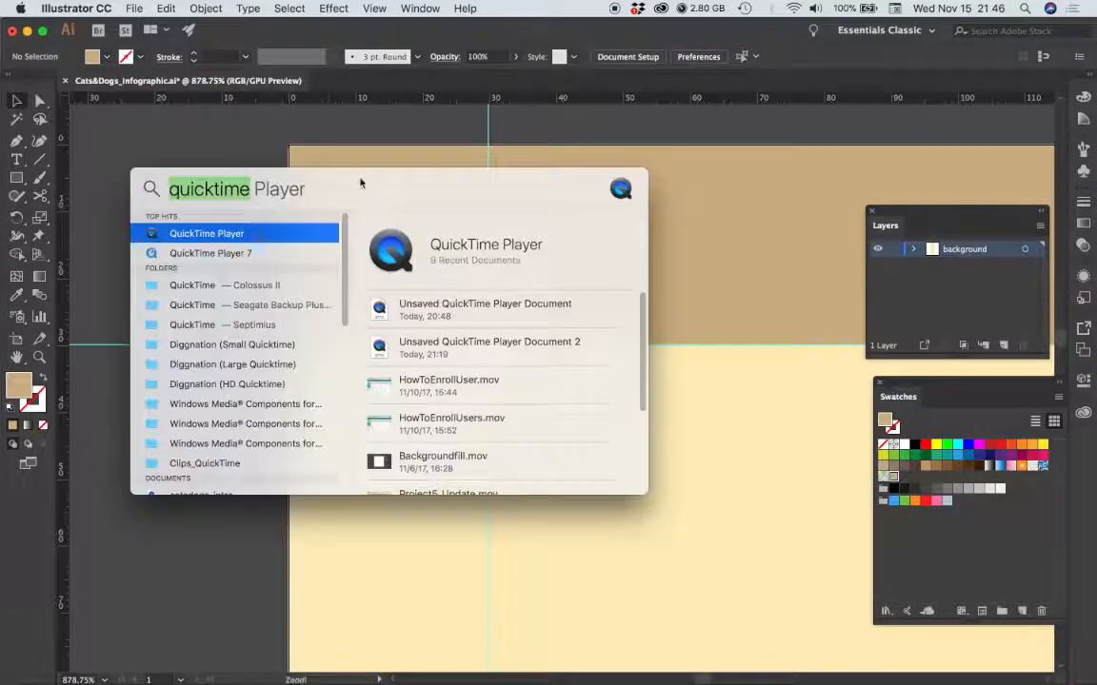
key("Escape")
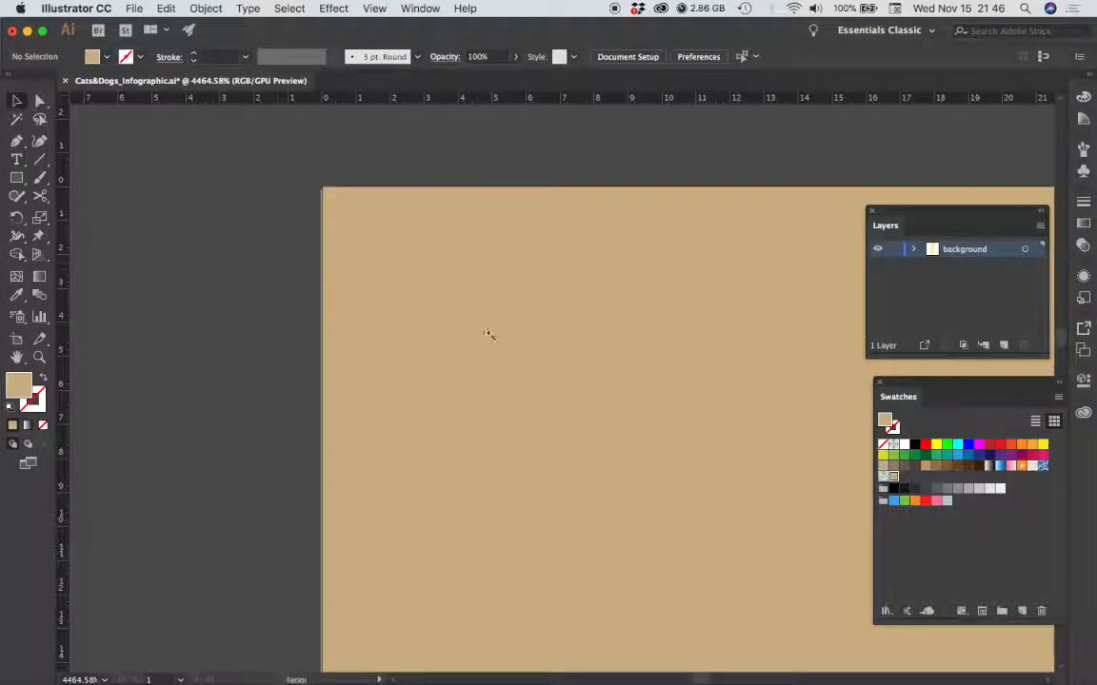
mouse_move(635, 381)
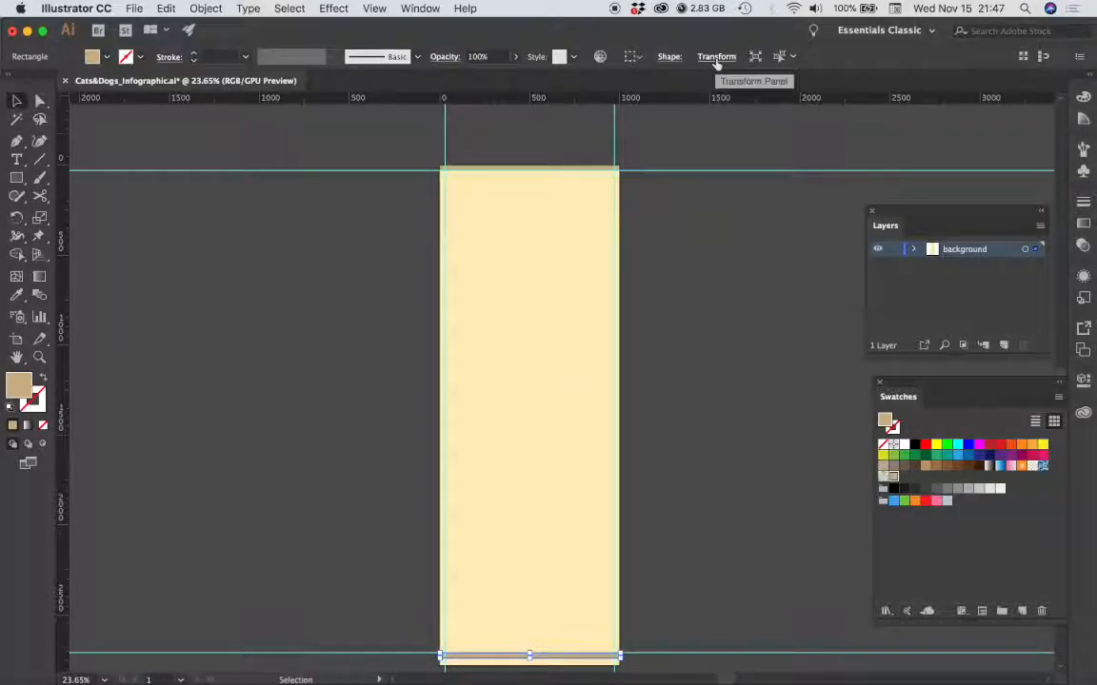
- Set the bar's Y position in Transform so it sits along the artboard's bottom edge
left_click(715, 57)
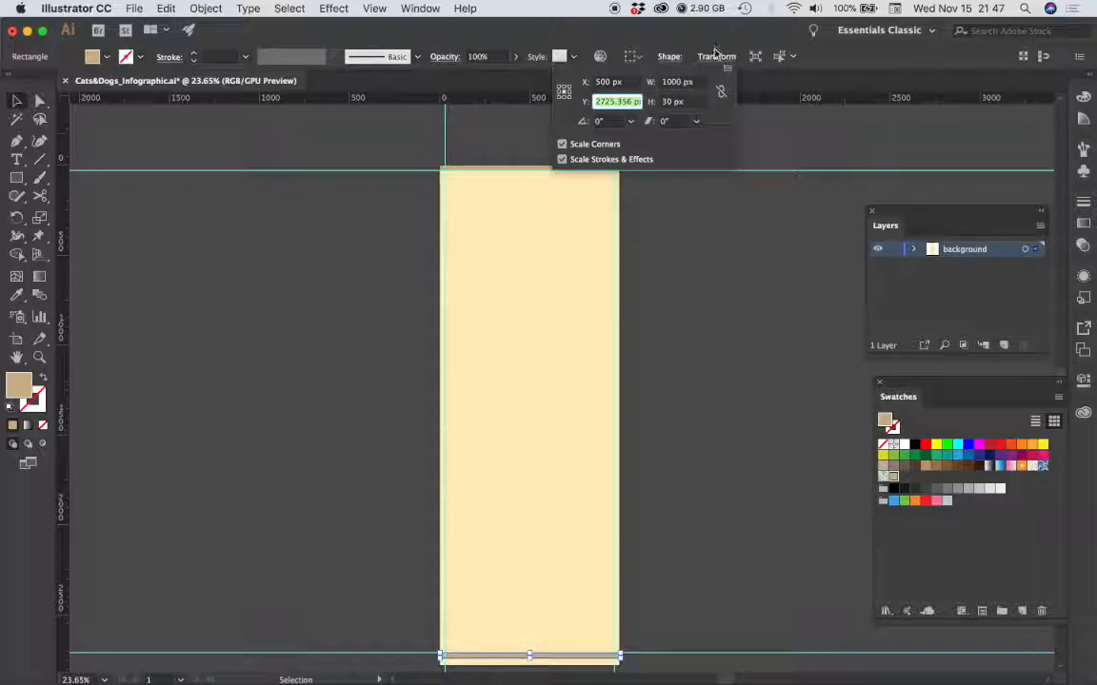
left_click(716, 56)
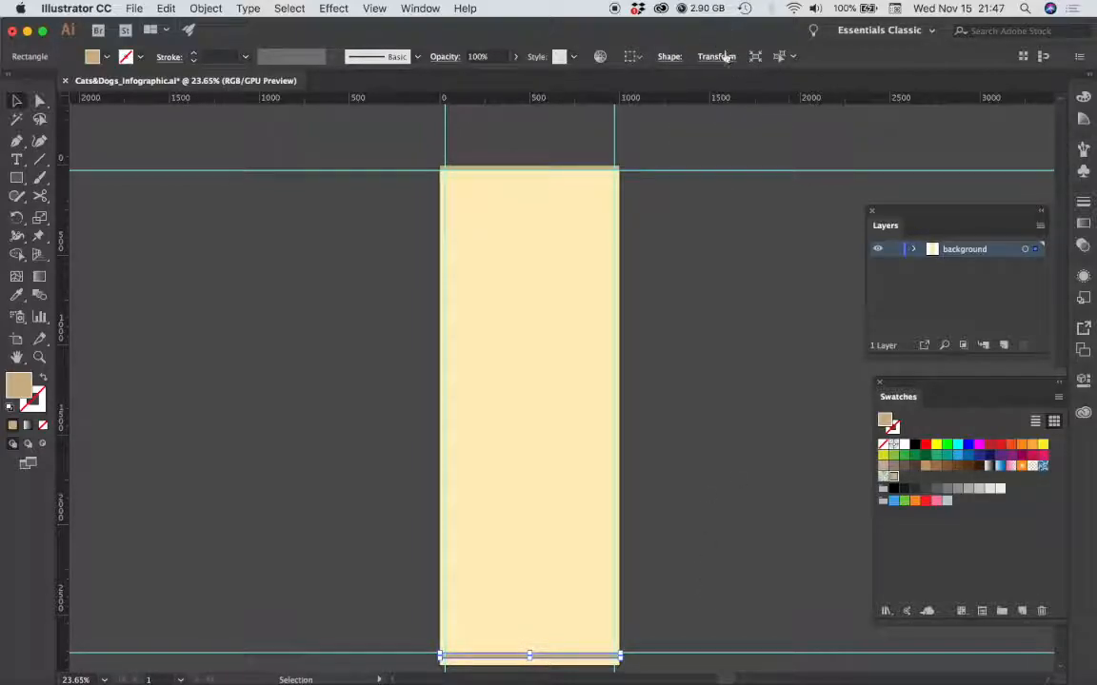
left_click(716, 57)
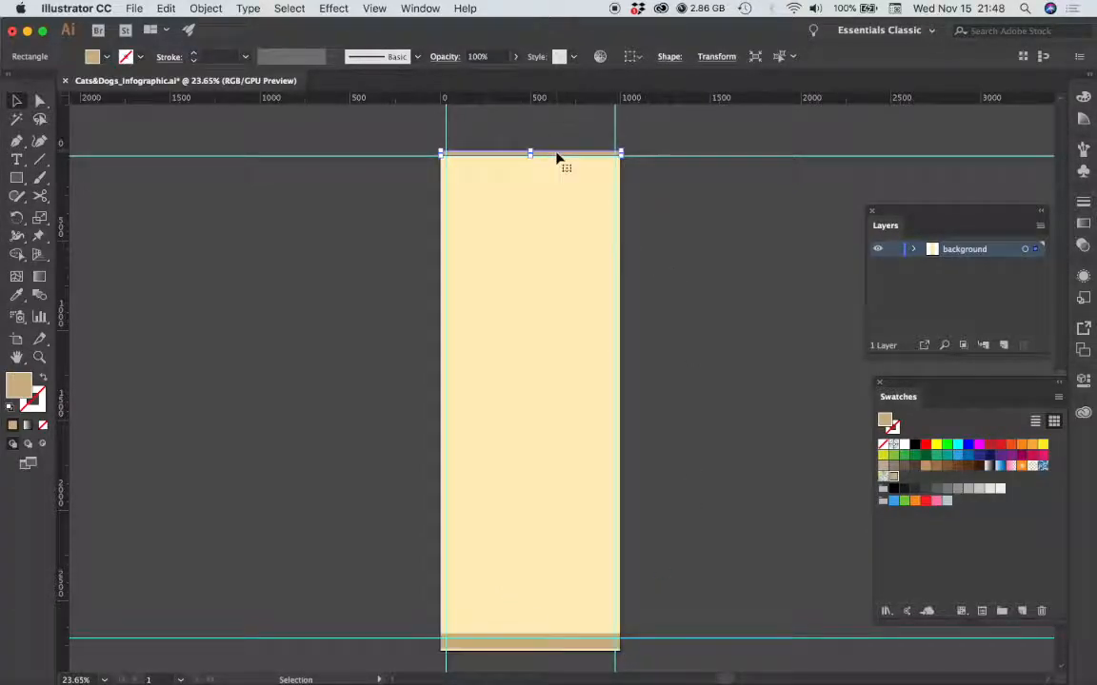
left_click(716, 57)
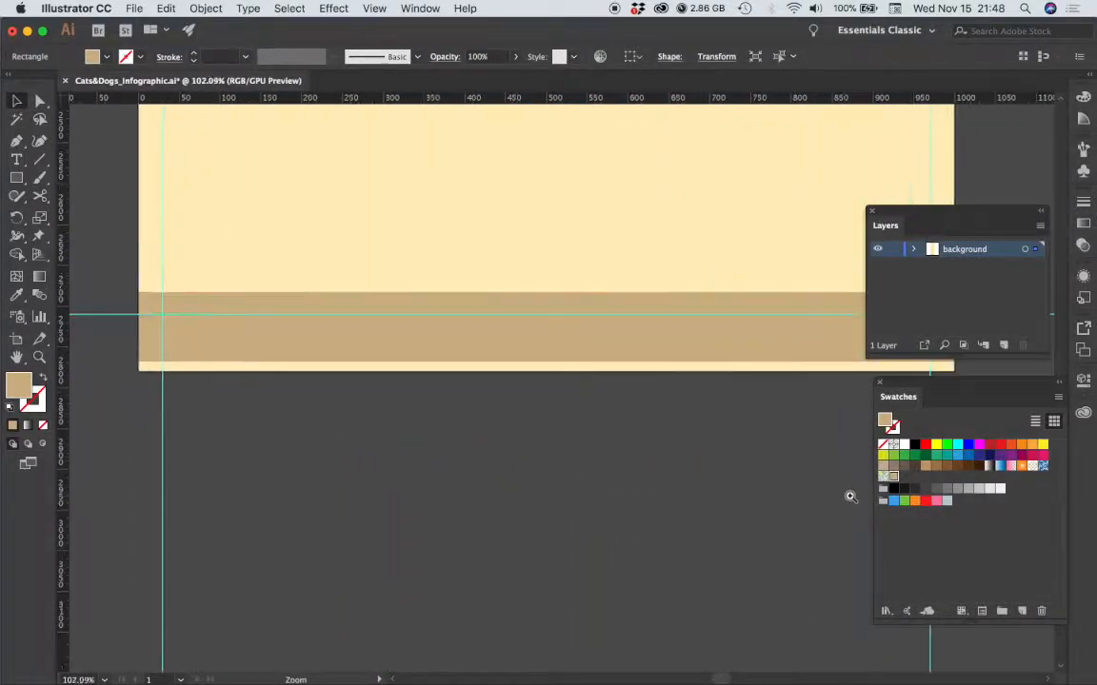
left_click(849, 495)
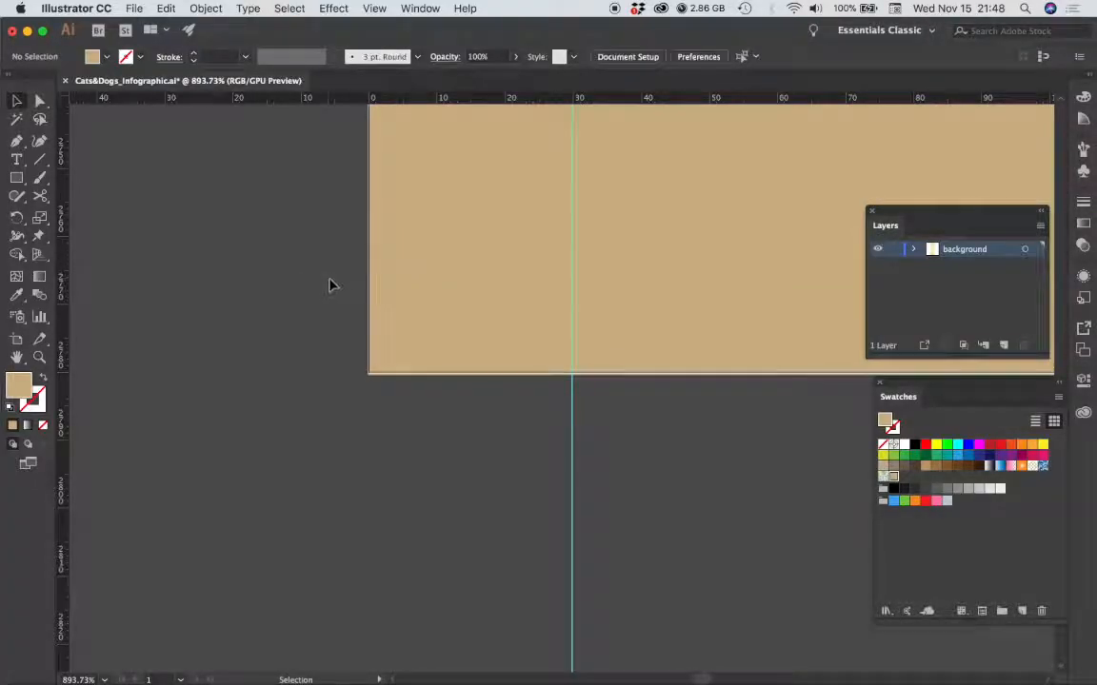
left_click(655, 318)
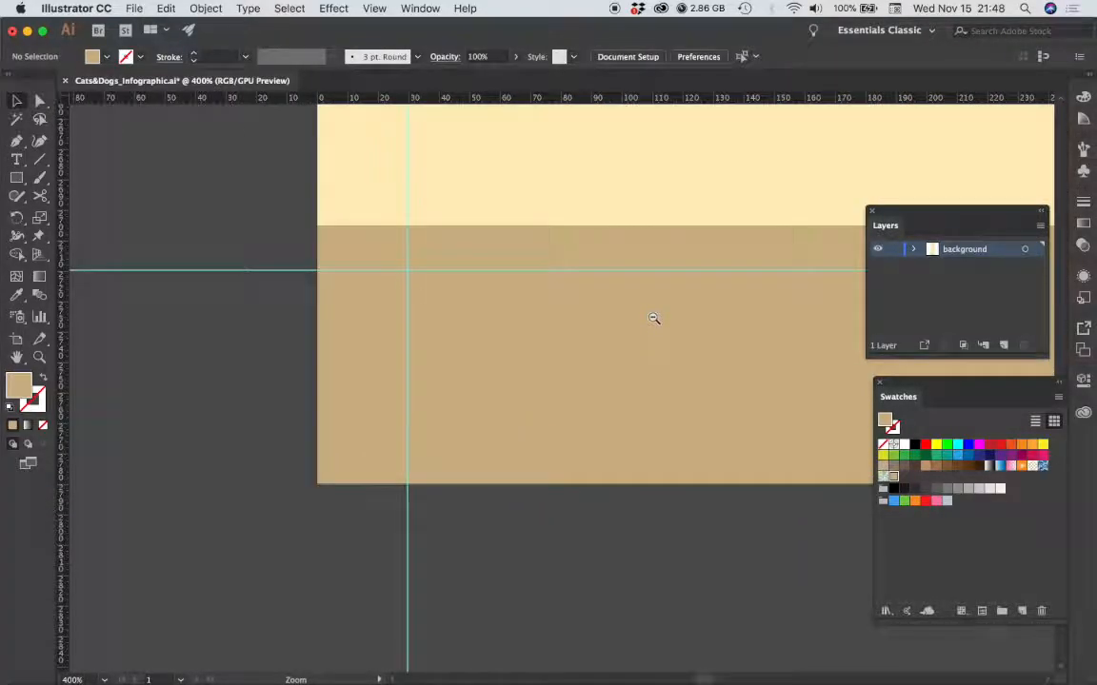
left_click(655, 320)
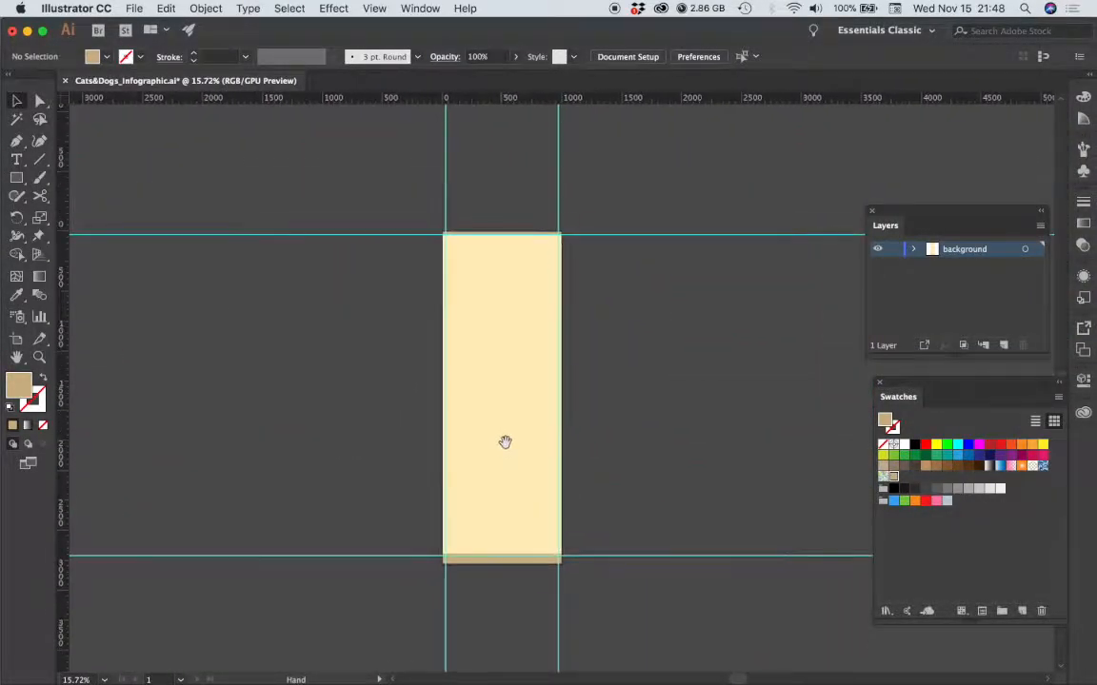
left_click(506, 441)
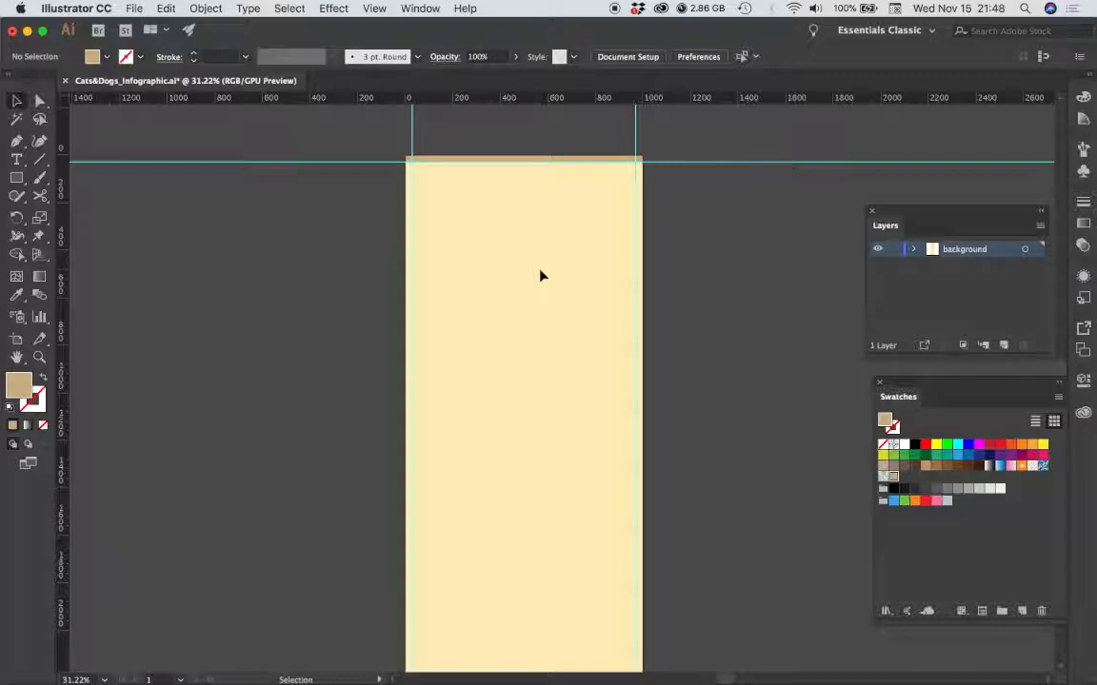
mouse_move(580, 274)
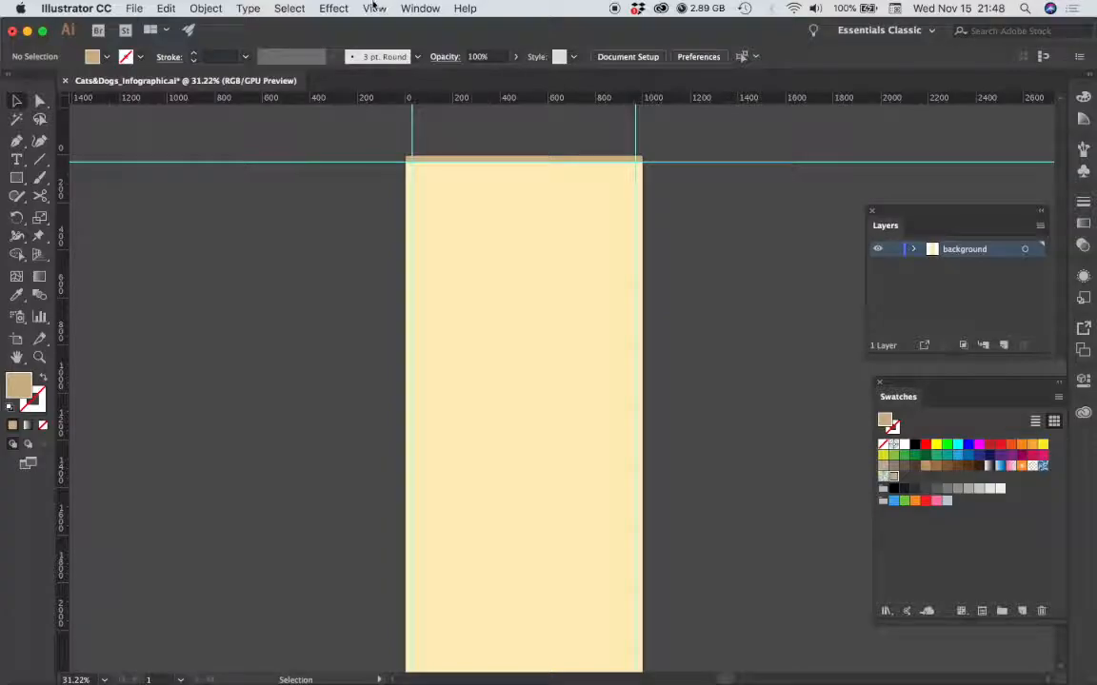
- Show the View menu's snapping options with Snap to Point enabled
left_click(373, 7)
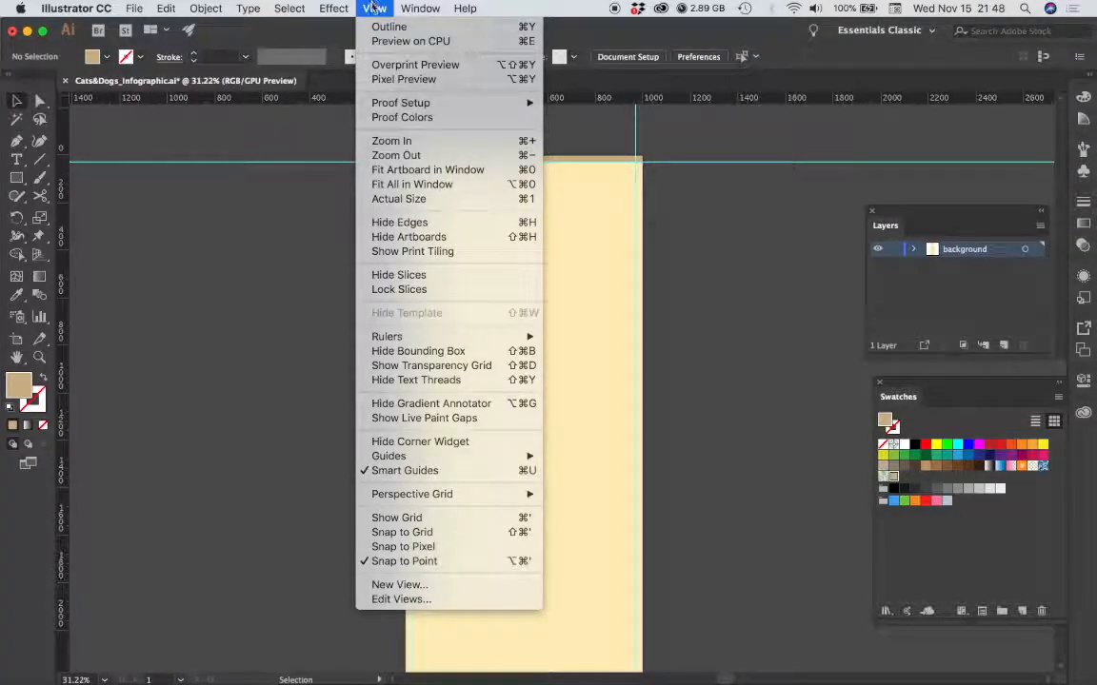
mouse_move(402, 560)
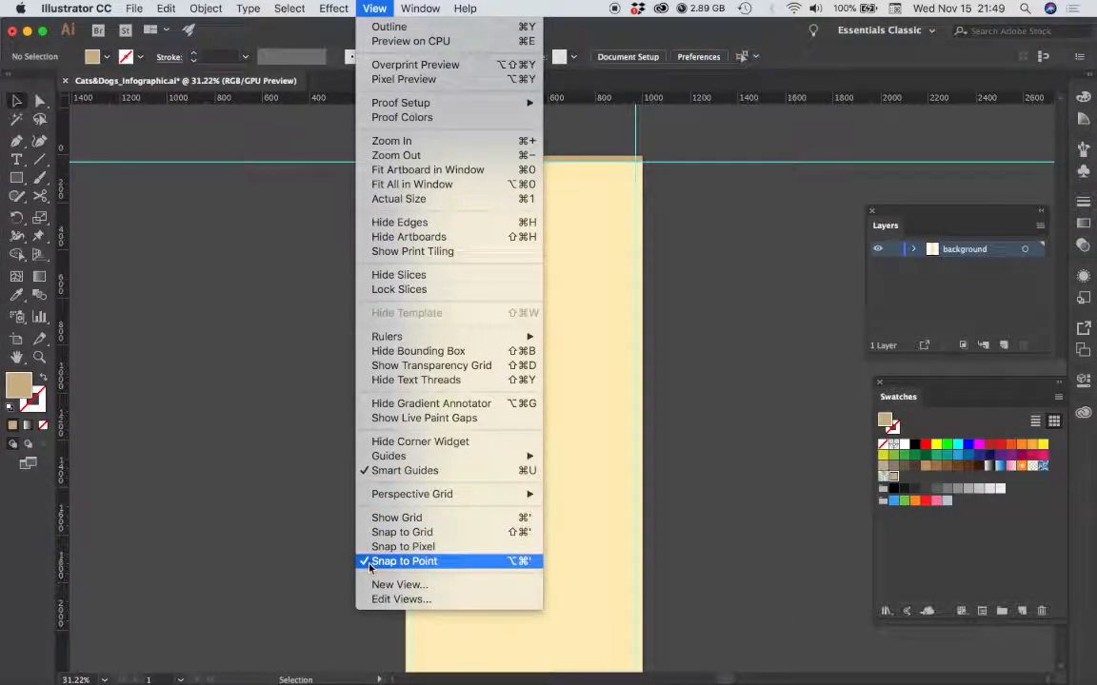
mouse_move(402, 531)
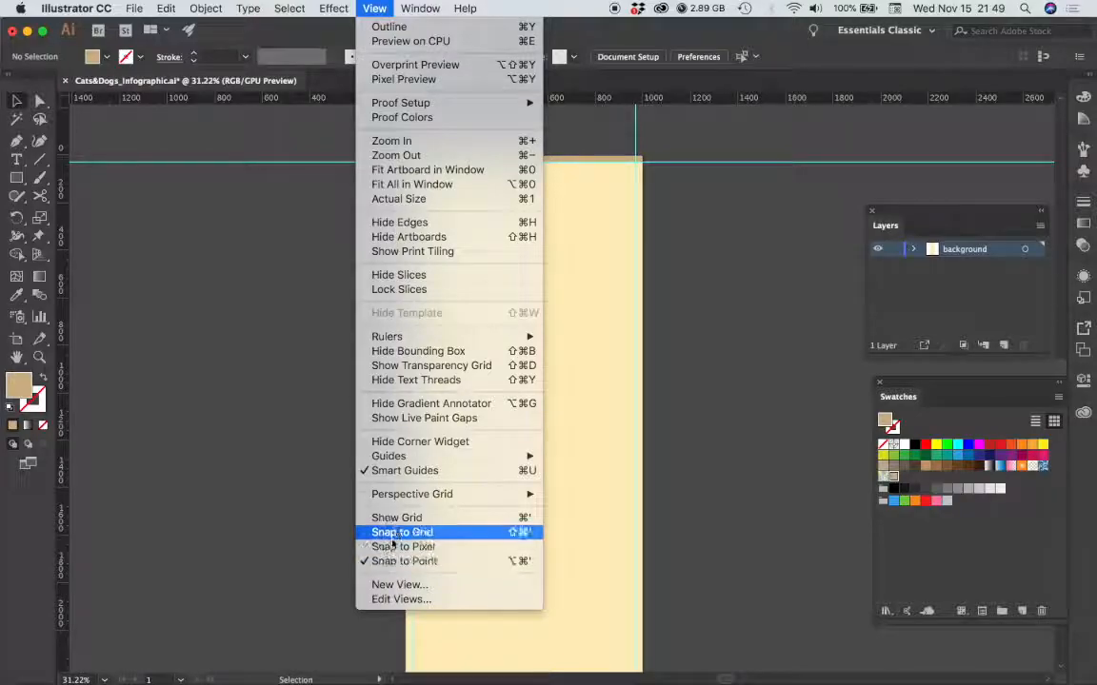
mouse_move(399, 103)
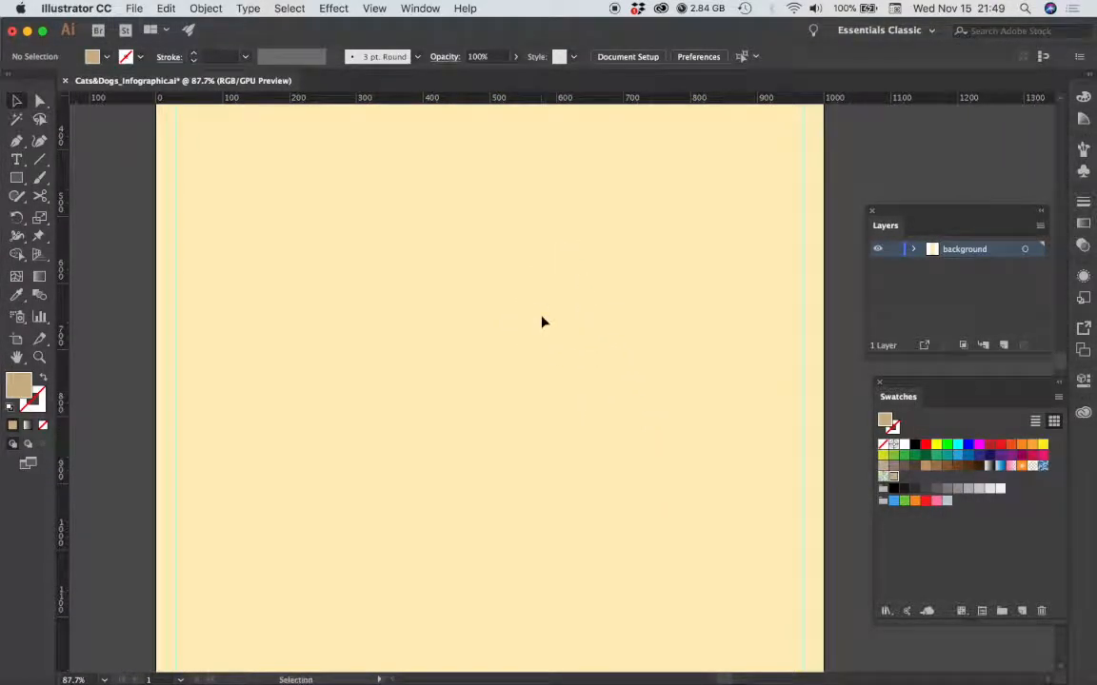
mouse_move(149, 217)
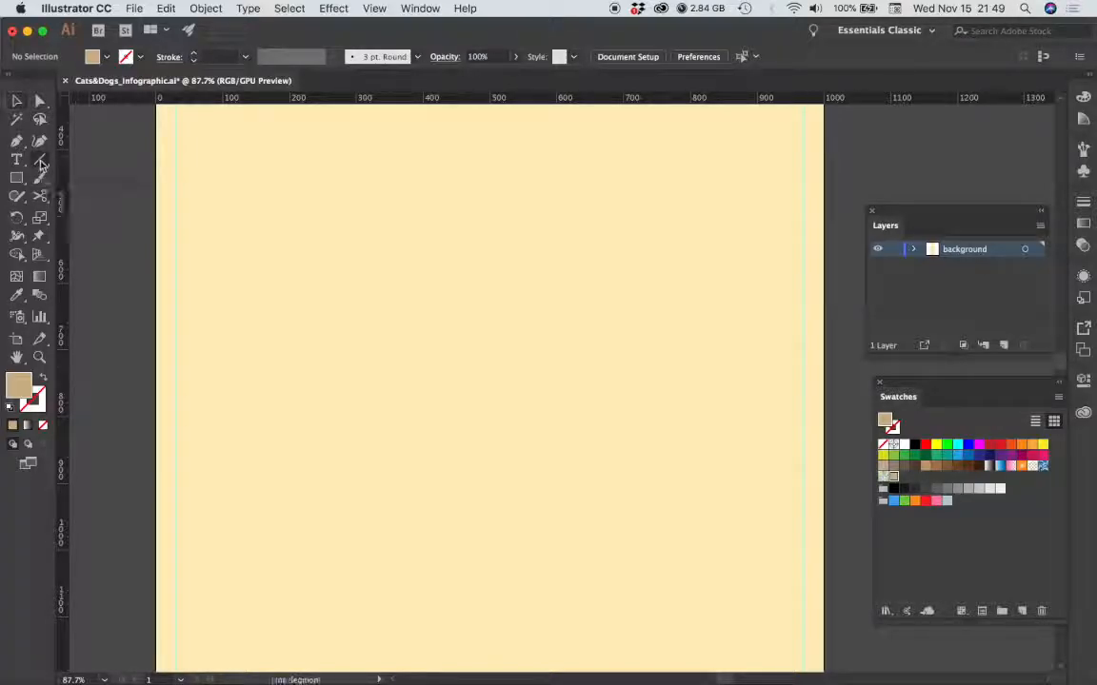
- Draw a horizontal line across the upper artboard and give it a 1 pt stroke
left_click(41, 159)
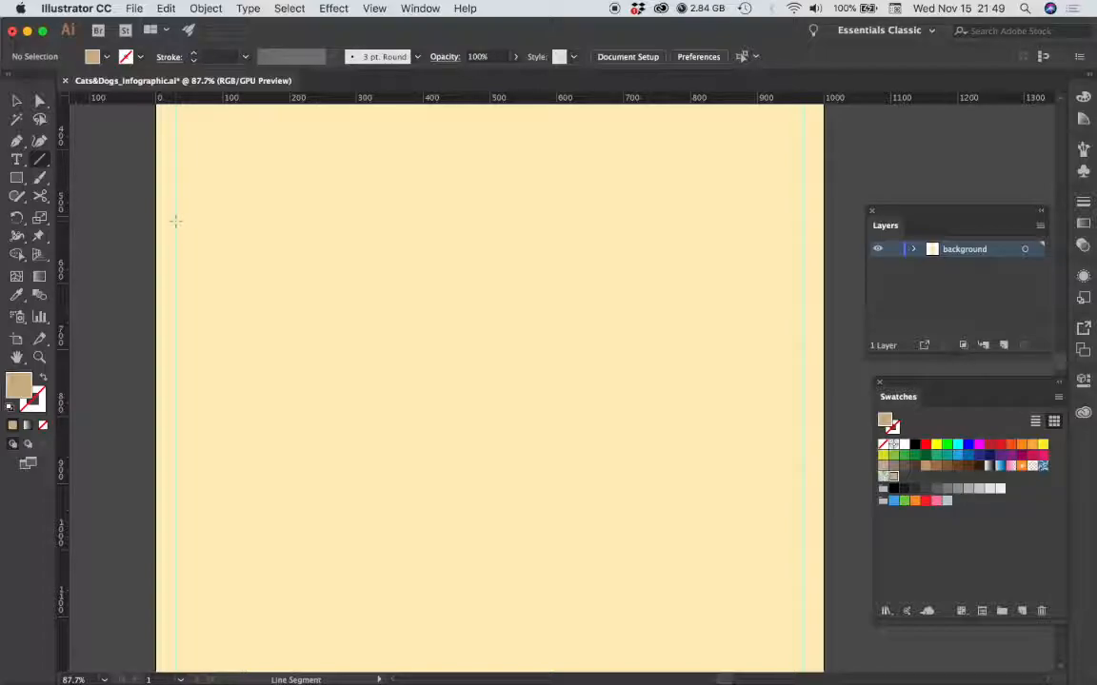
left_click_drag(176, 221, 276, 220)
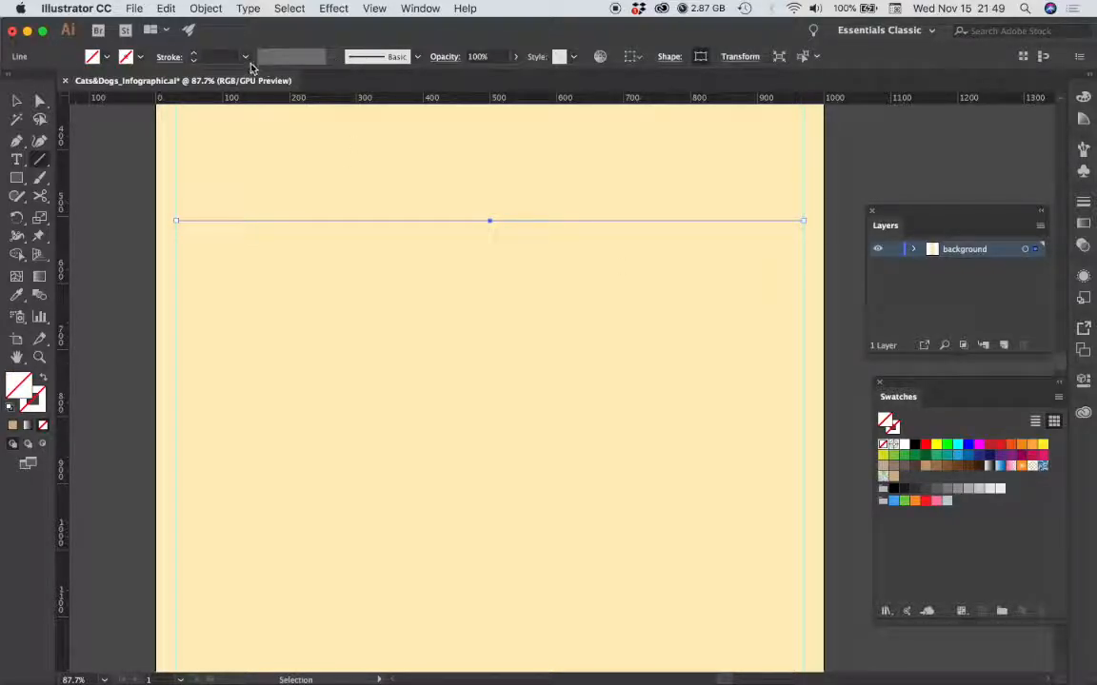
left_click(246, 57)
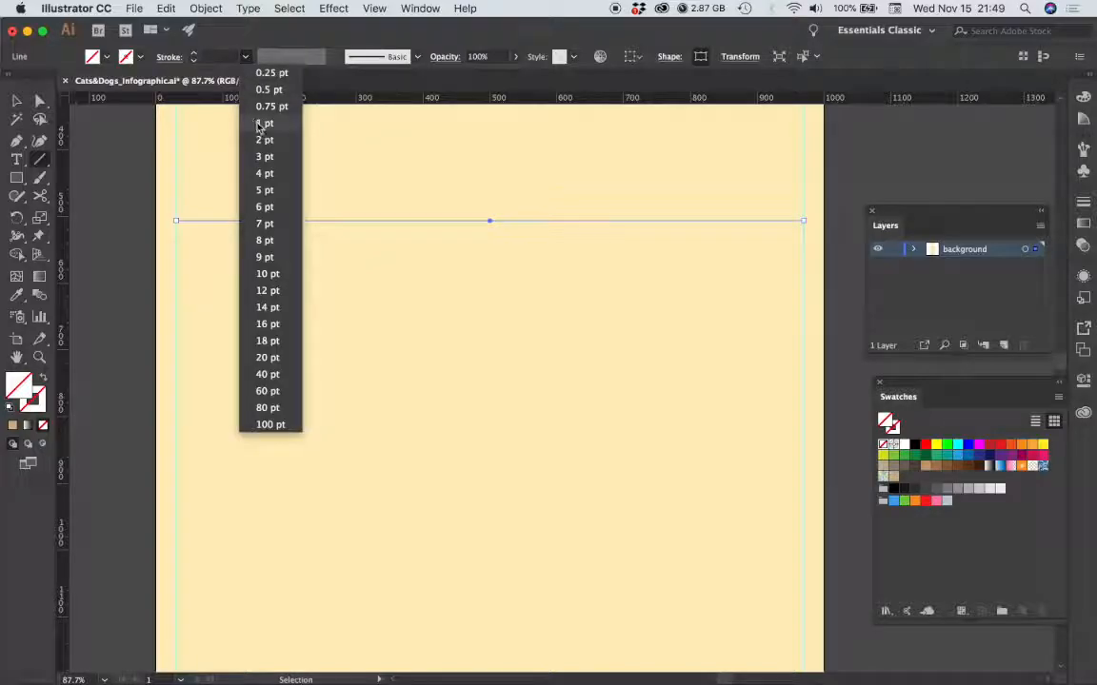
left_click(265, 122)
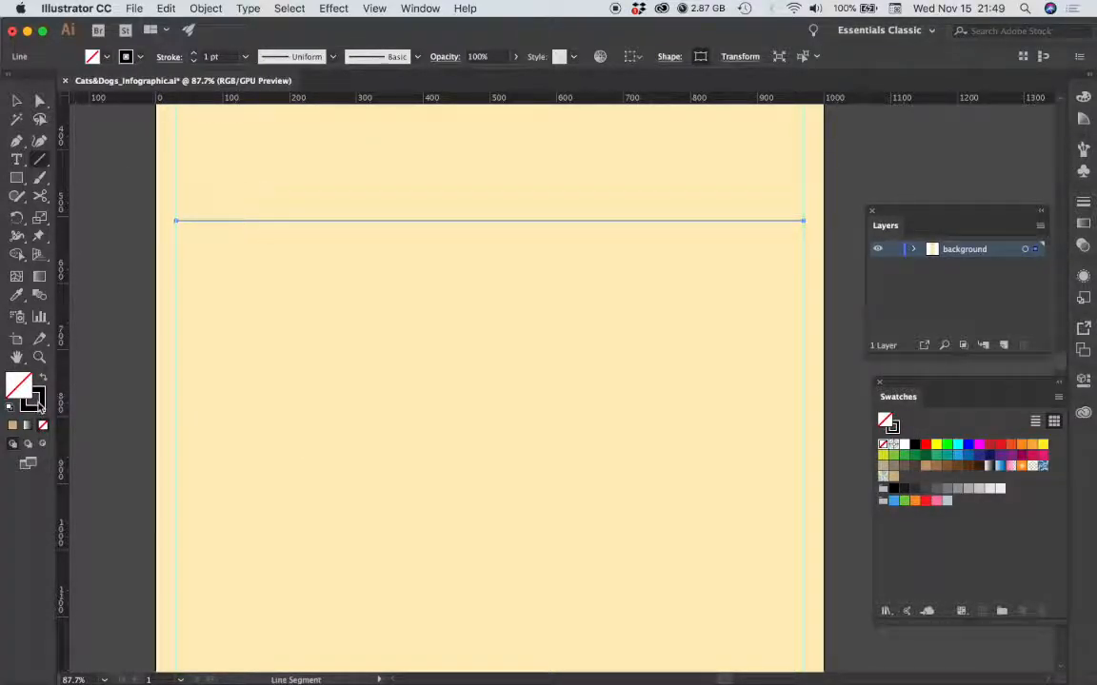
mouse_move(28, 400)
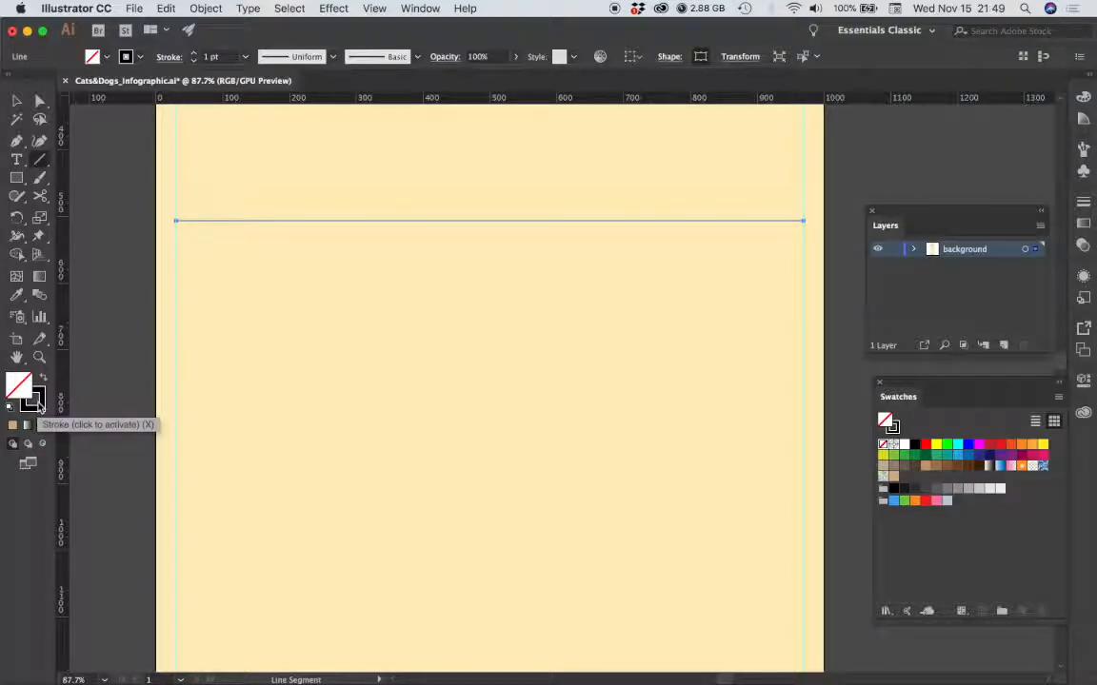
- Colour the rule's stroke dark brown 574109 and save it as a swatch
double_click(31, 400)
type("574")
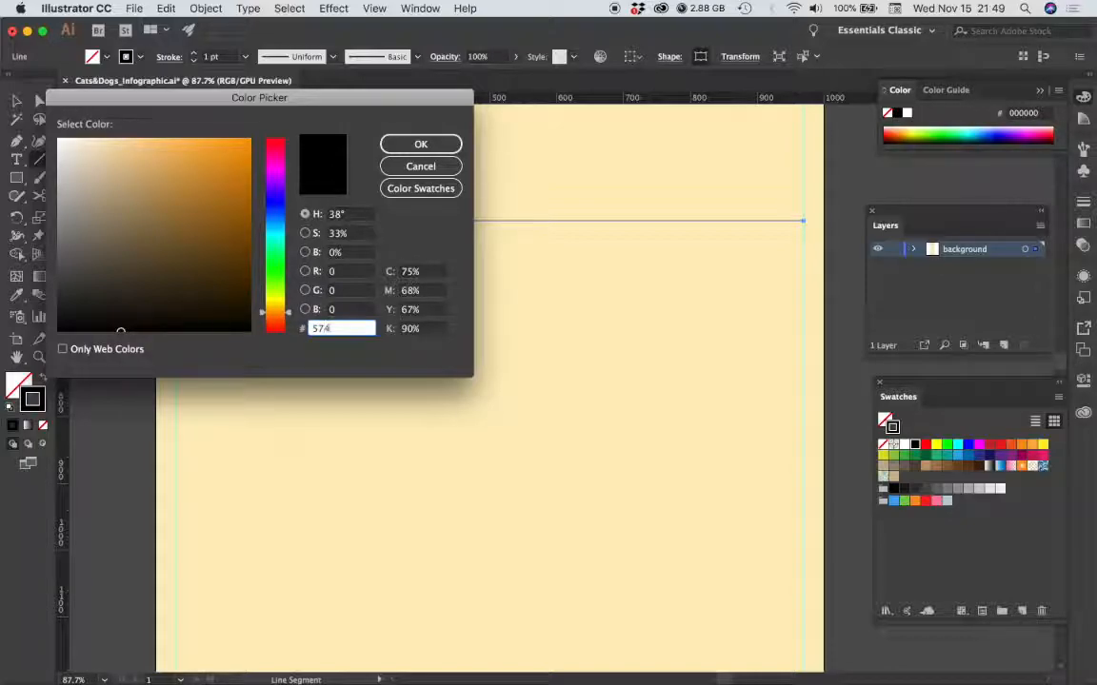
type("109")
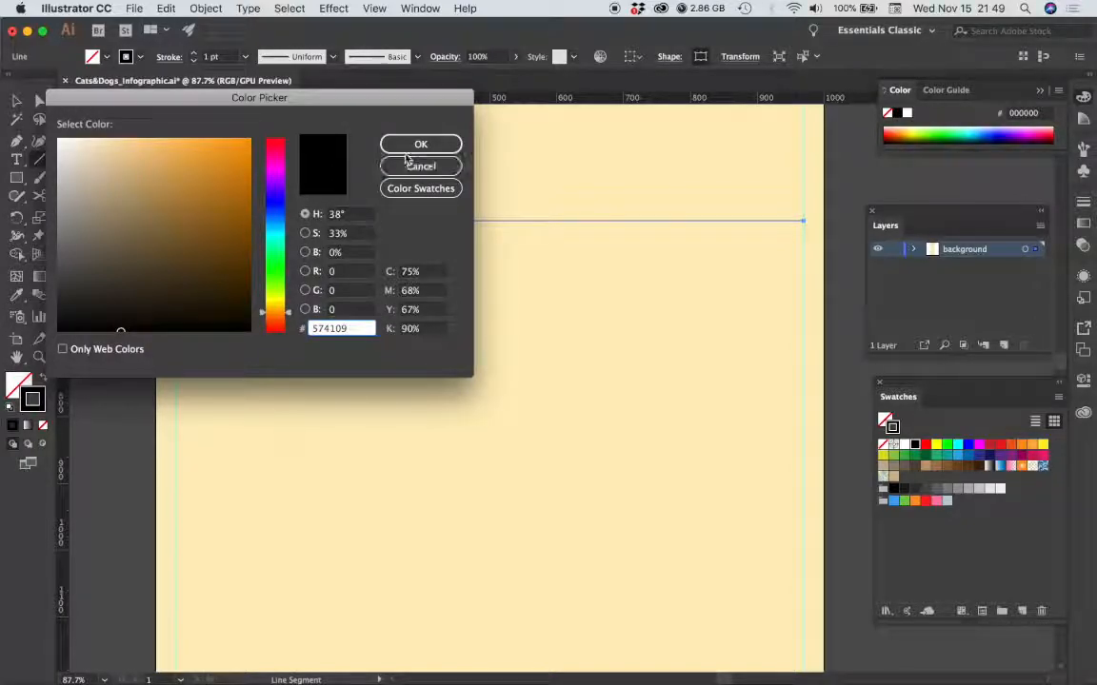
left_click(421, 145)
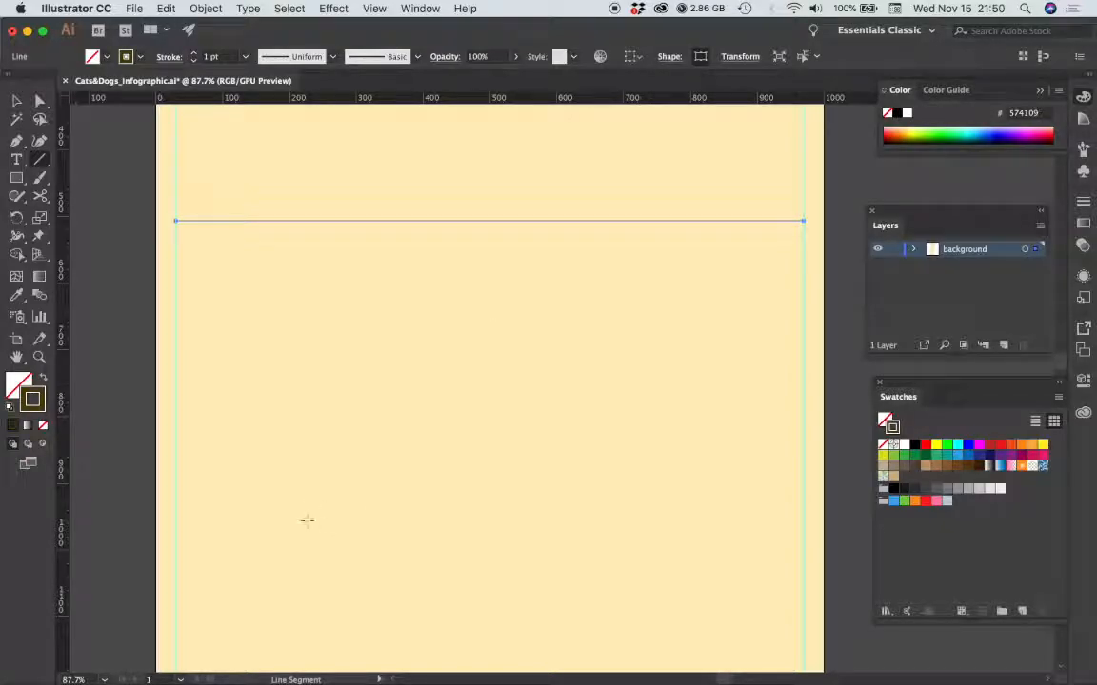
left_click(15, 101)
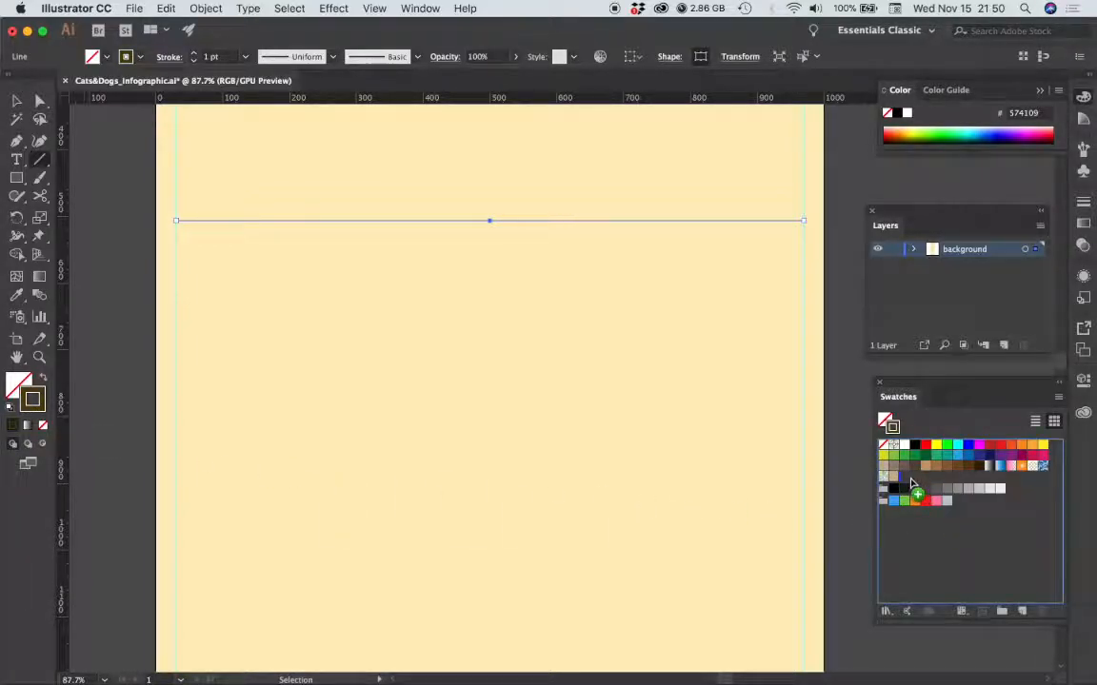
left_click(903, 476)
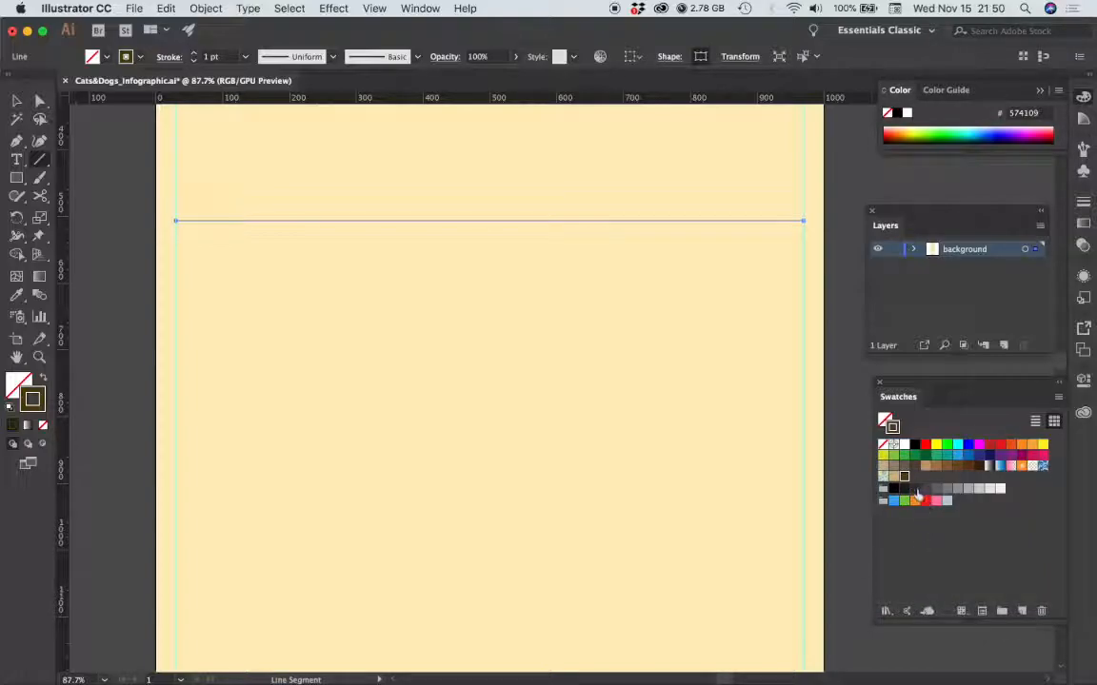
left_click(15, 103)
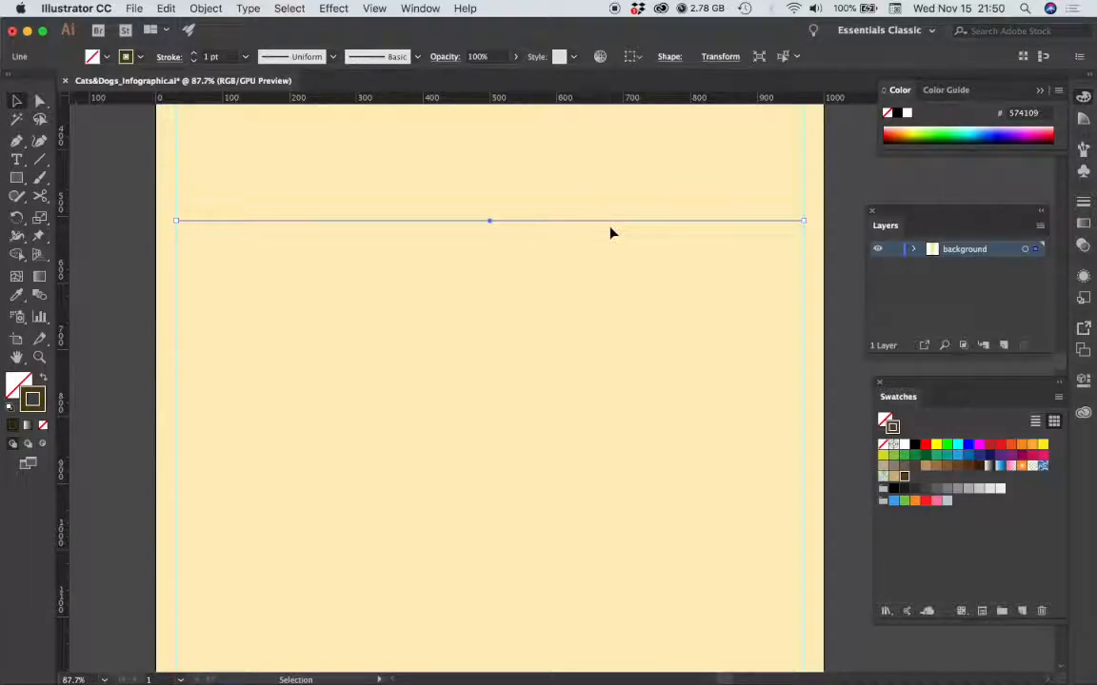
mouse_move(719, 58)
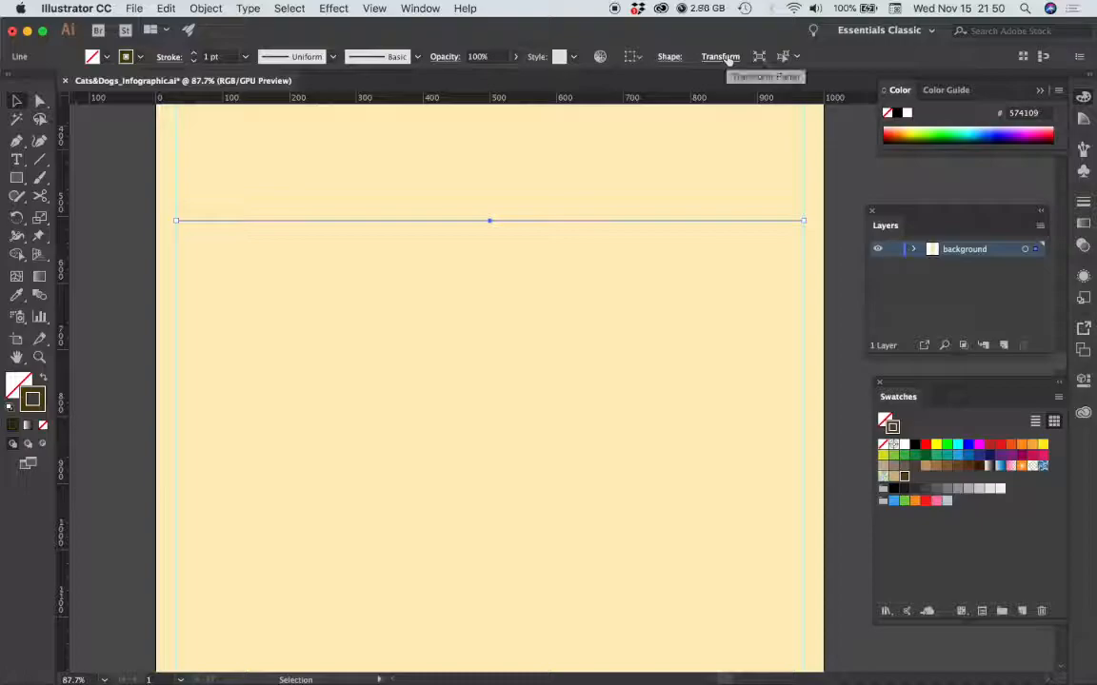
- Set the rule to X 500 px, Y 513 px and 940 px wide in Transform
left_click(719, 57)
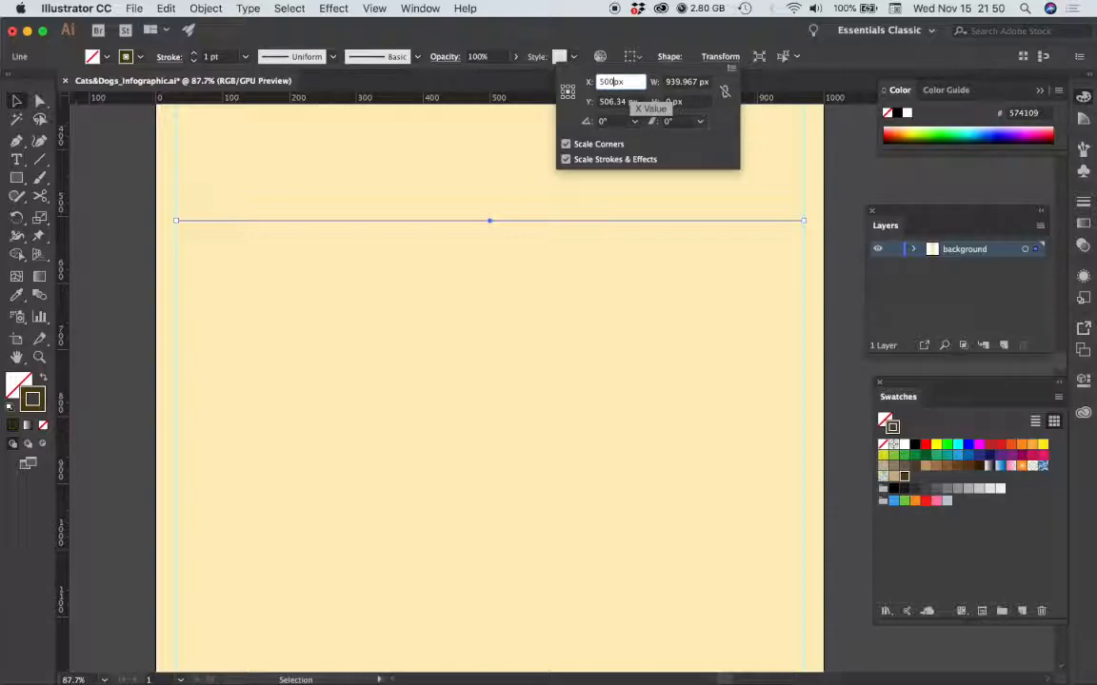
left_click(619, 103)
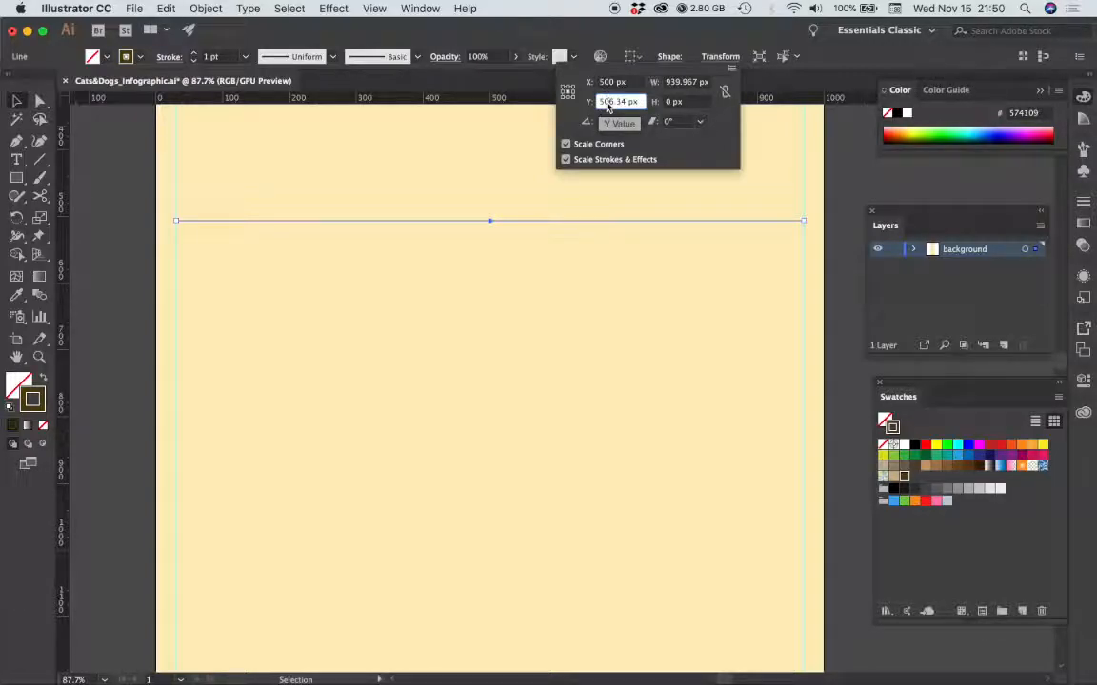
triple_click(619, 103)
type("513")
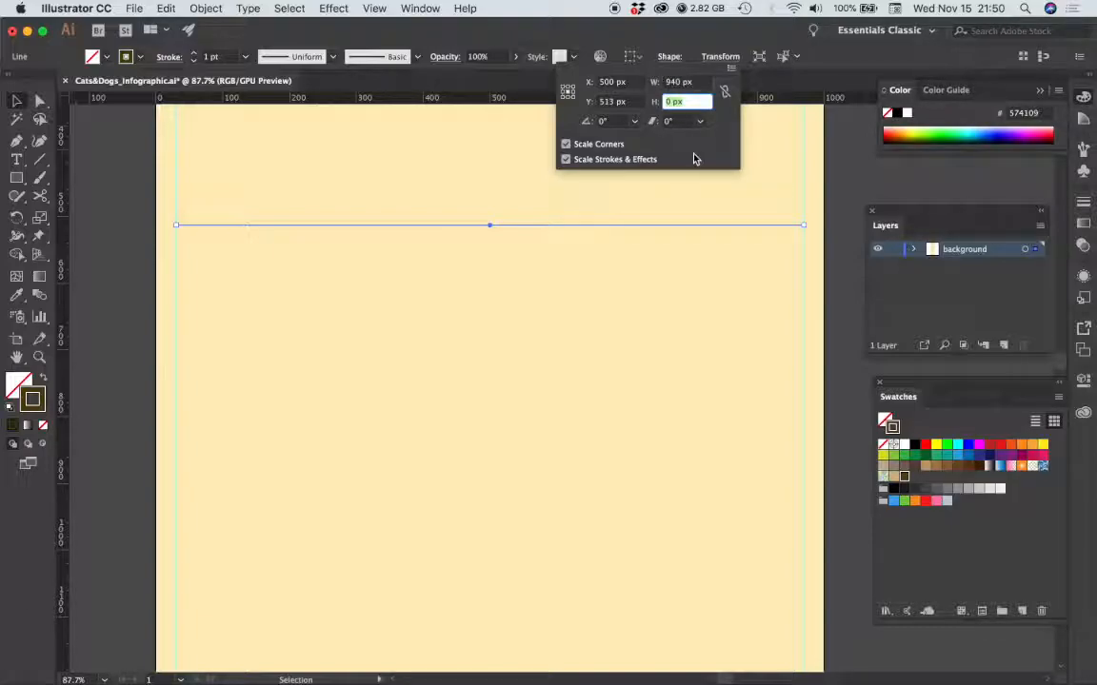
left_click(584, 294)
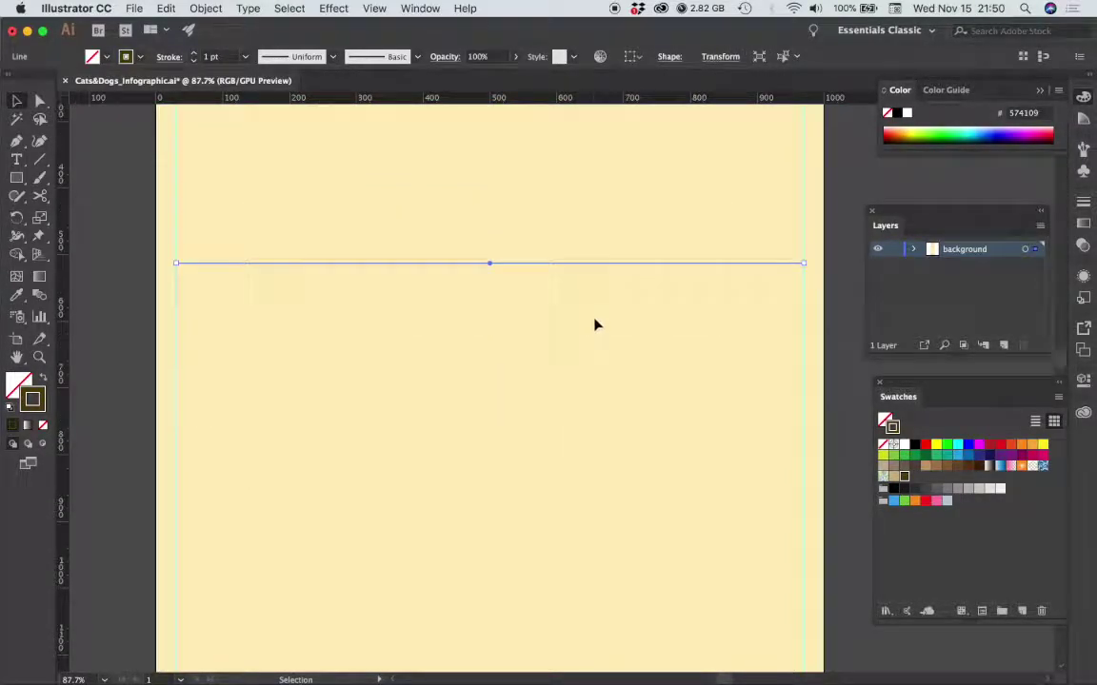
mouse_move(586, 285)
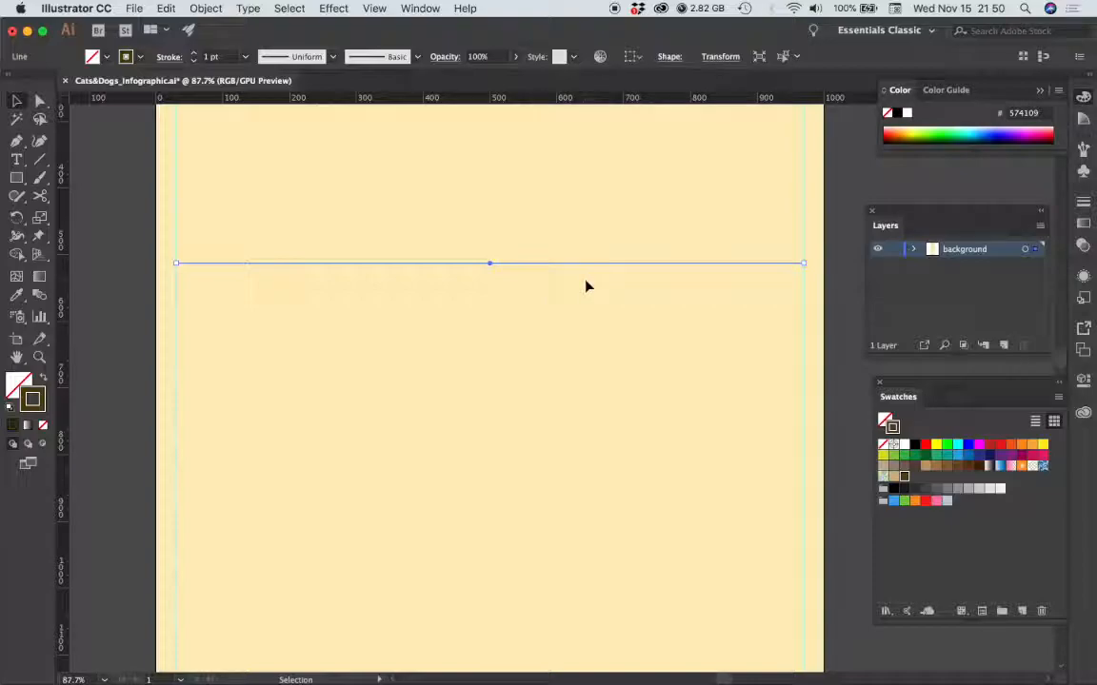
mouse_move(571, 283)
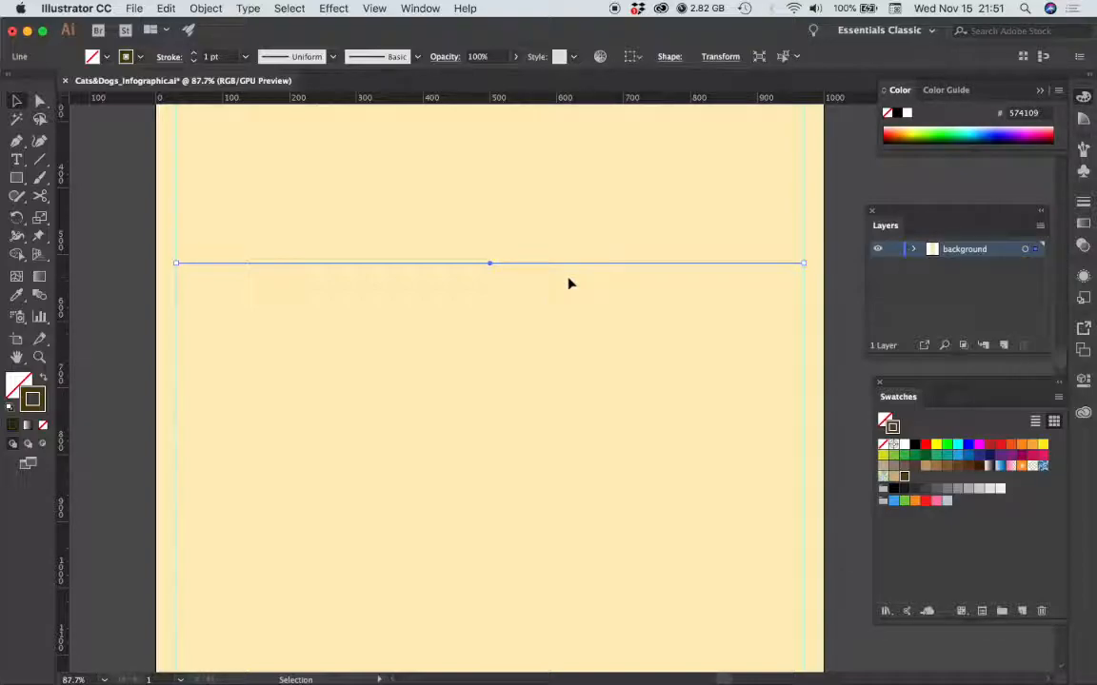
mouse_move(562, 278)
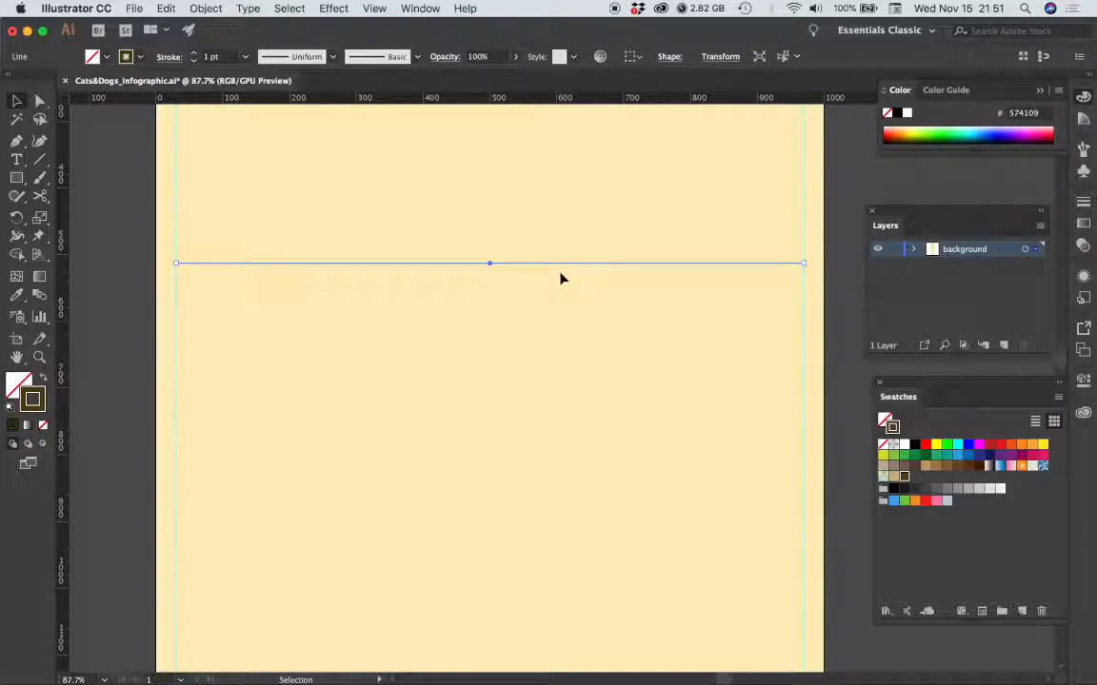
mouse_move(616, 392)
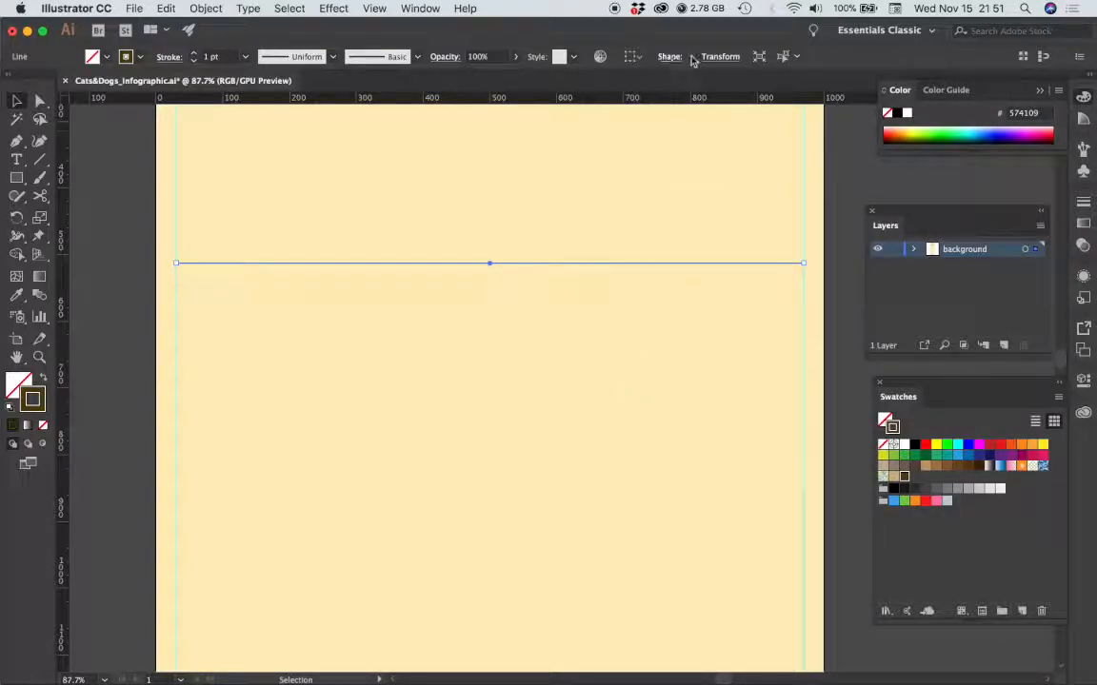
- Reposition the rule through Transform, entering Y values 600 and 1702
left_click(720, 57)
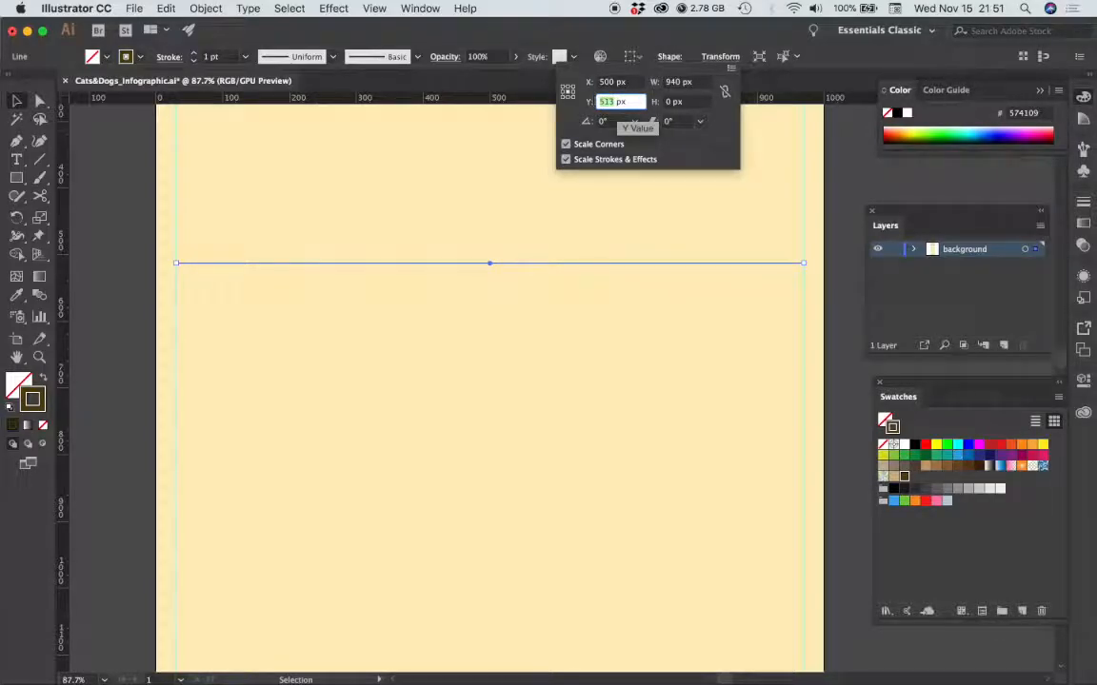
type("600")
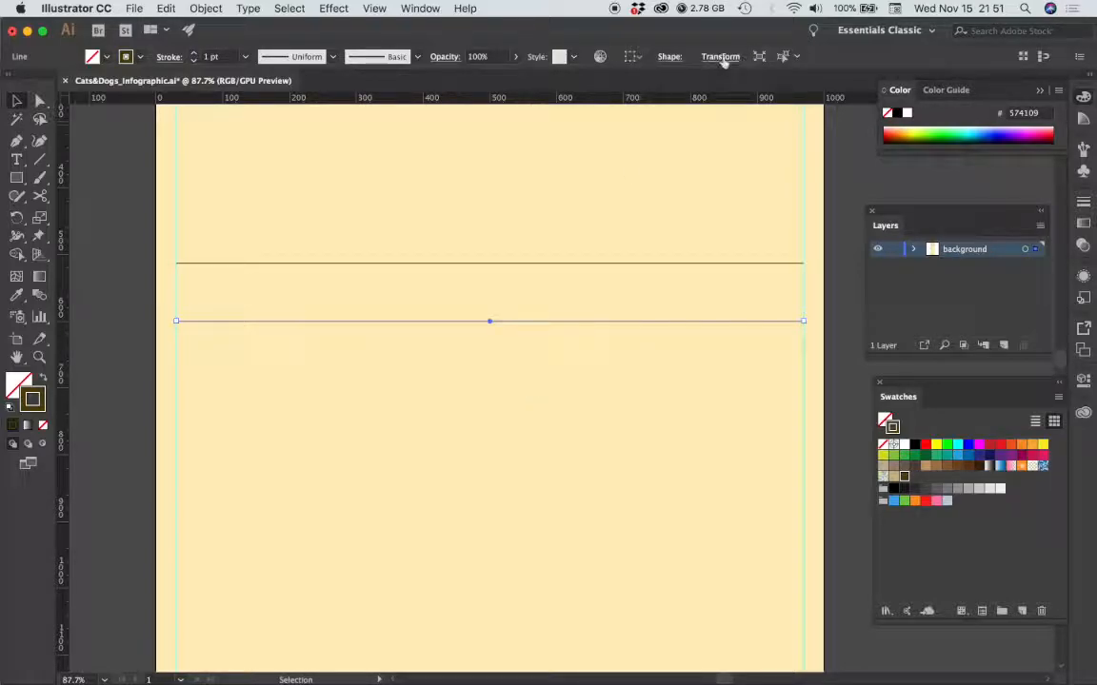
left_click(719, 57)
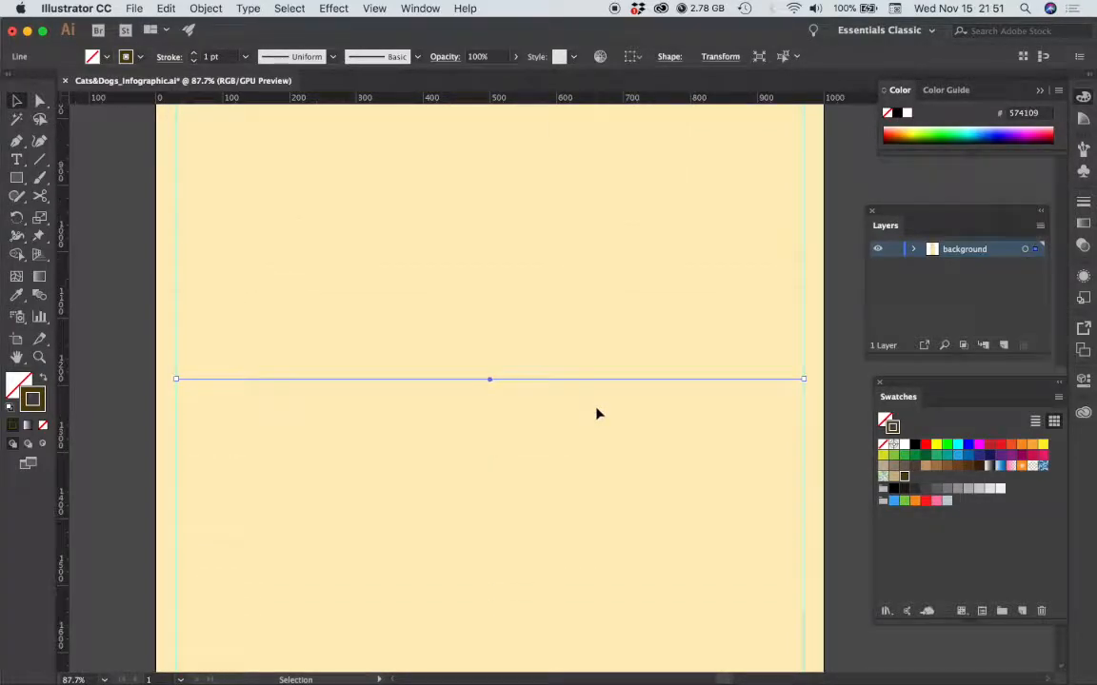
left_click_drag(489, 380, 489, 285)
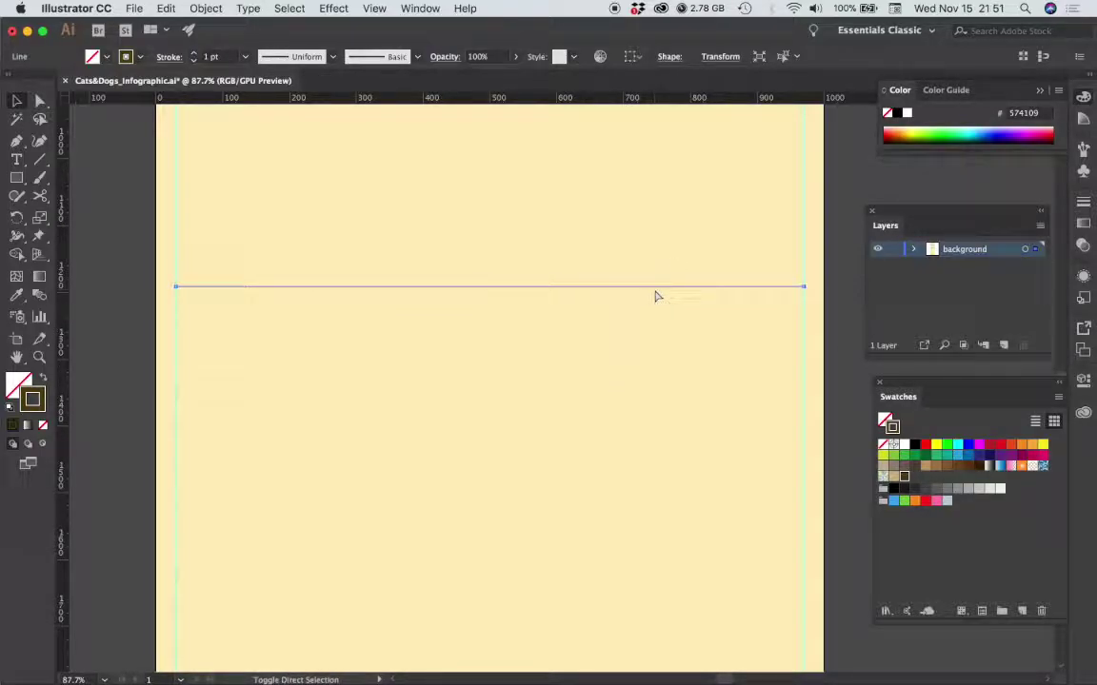
left_click(719, 57)
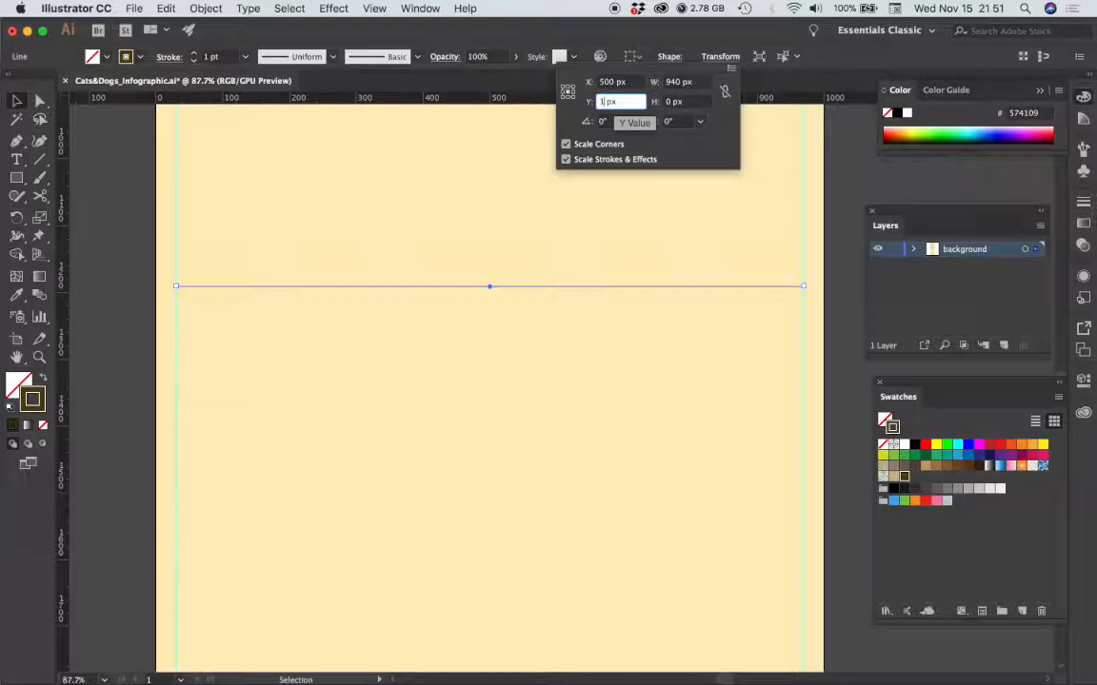
type("1702")
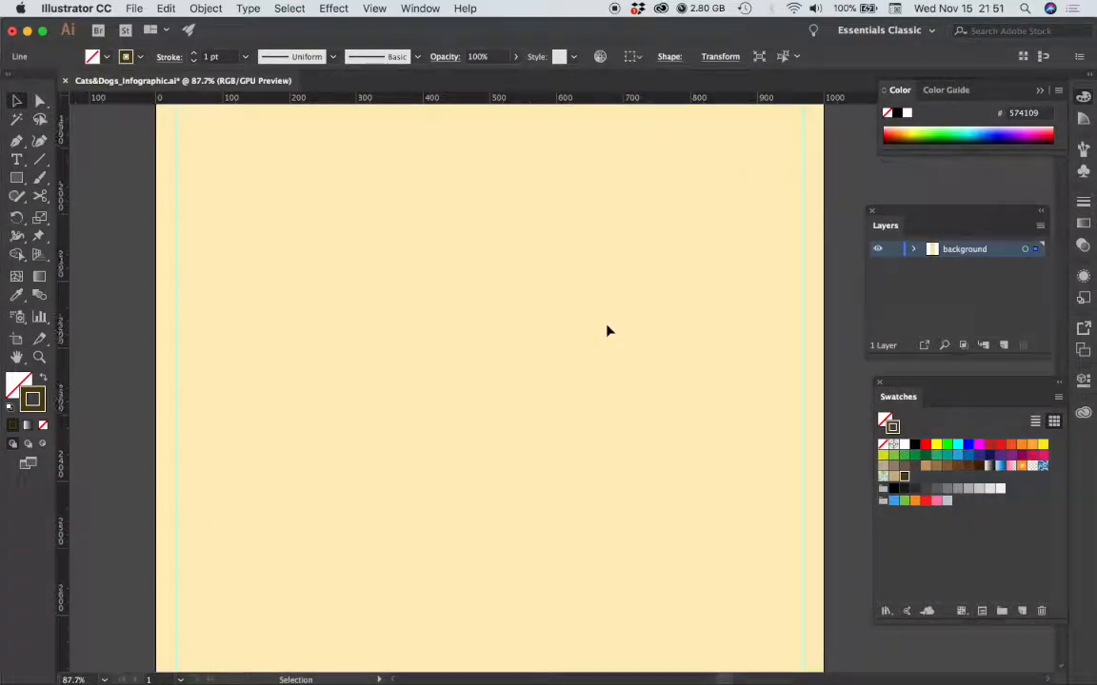
- Draw another horizontal rule across the top and place a 940 px copy at Y 2181 px
left_click_drag(175, 187, 803, 187)
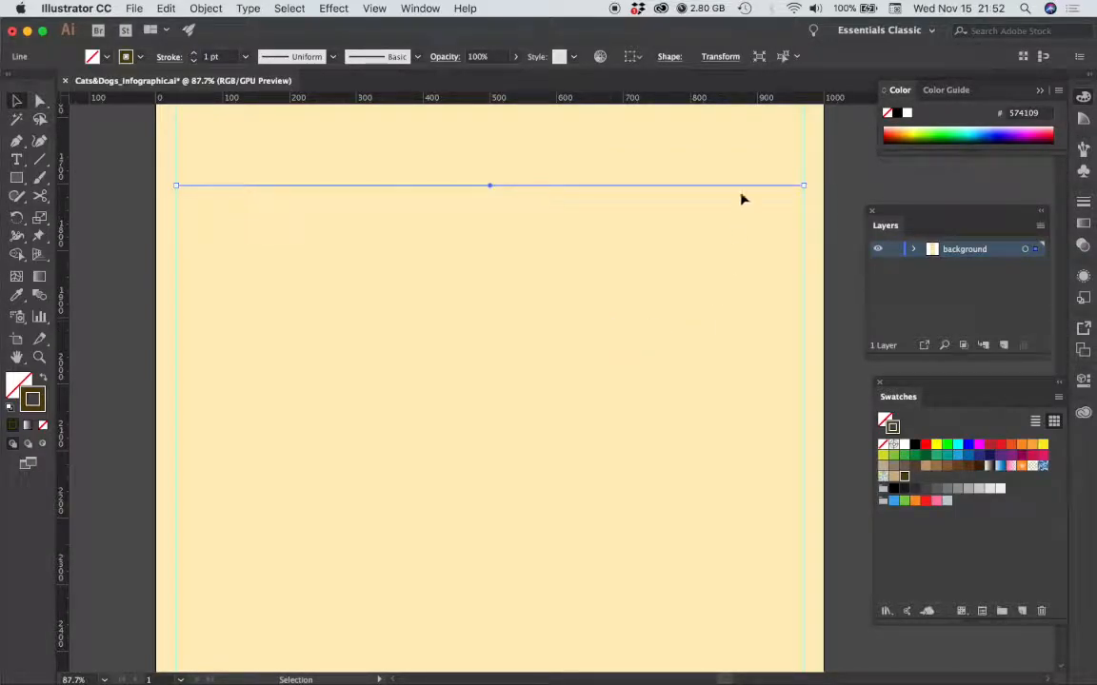
left_click(720, 57)
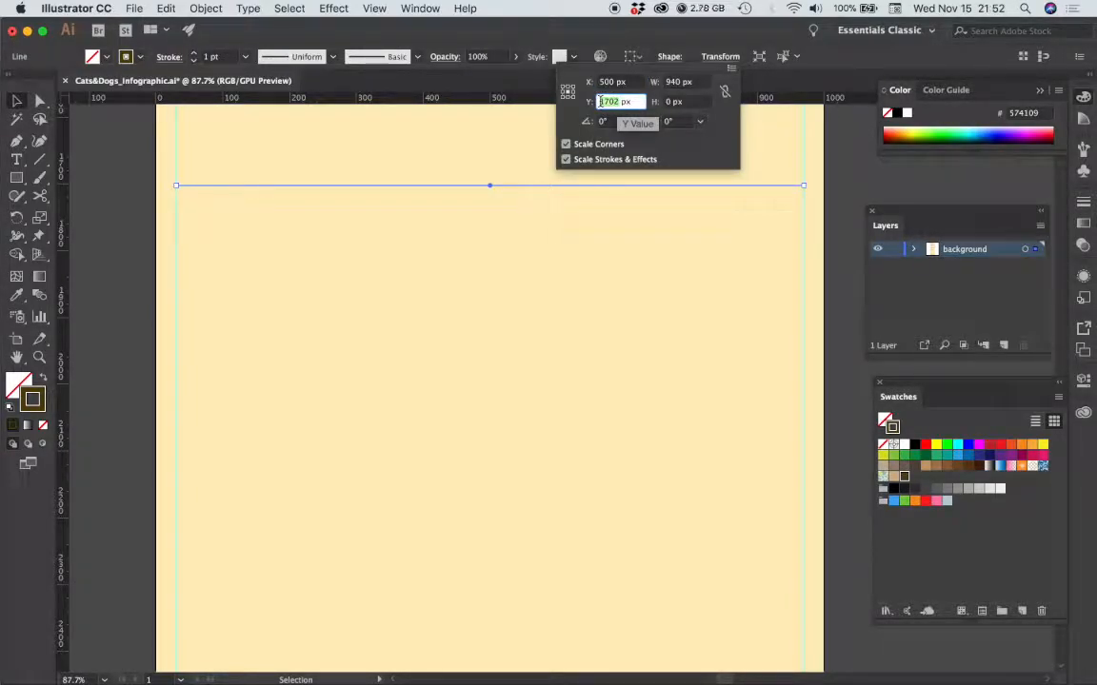
type("2181")
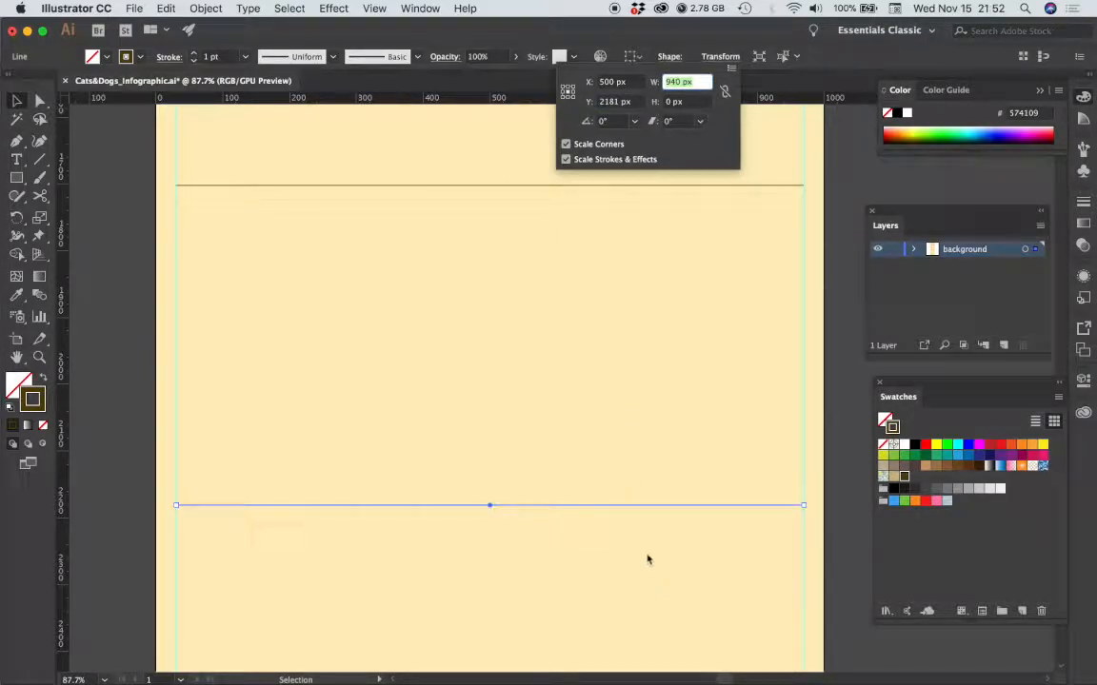
left_click(648, 560)
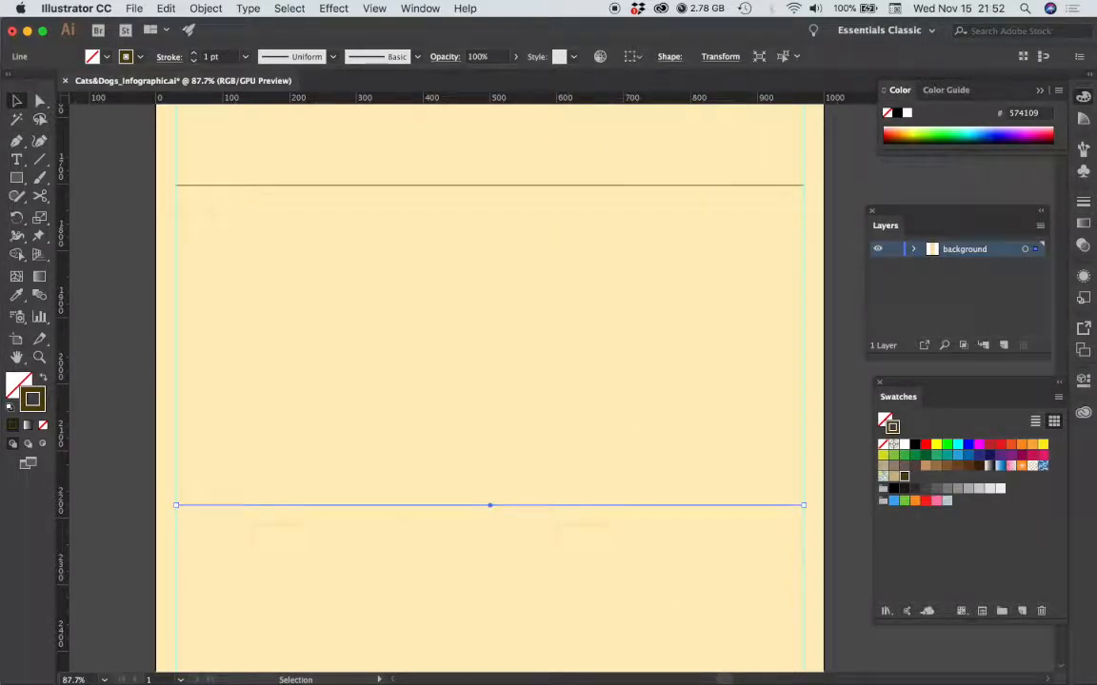
mouse_move(602, 558)
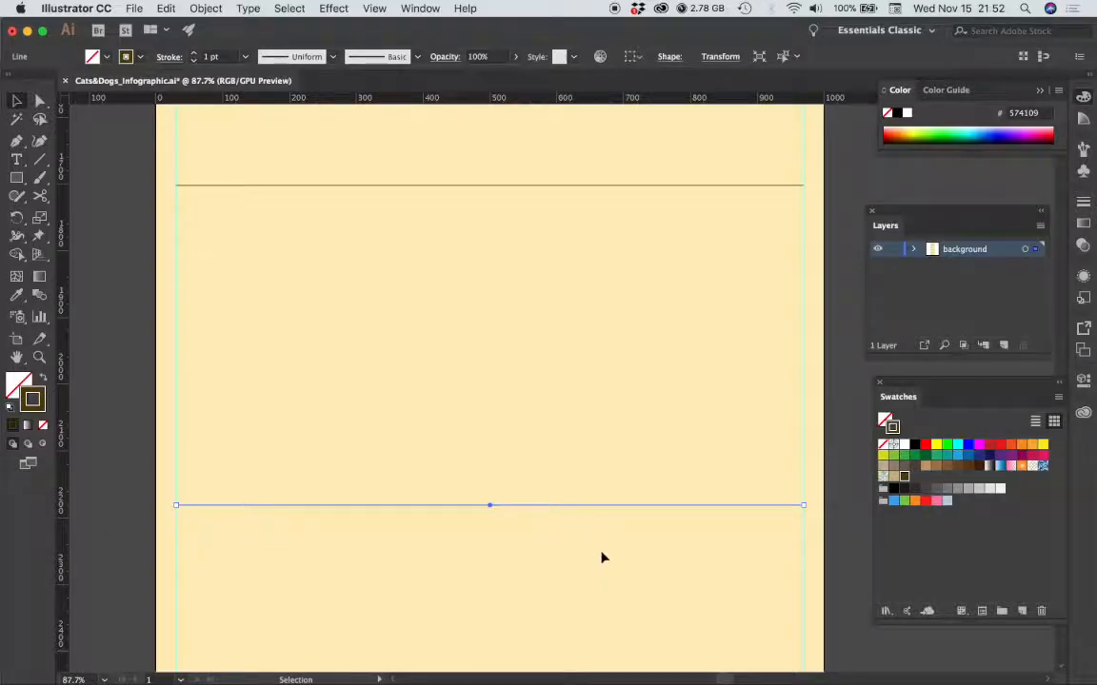
- Add a vertical 480 px brown divider centered at X 500 px near the artboard bottom
left_click_drag(489, 504, 489, 263)
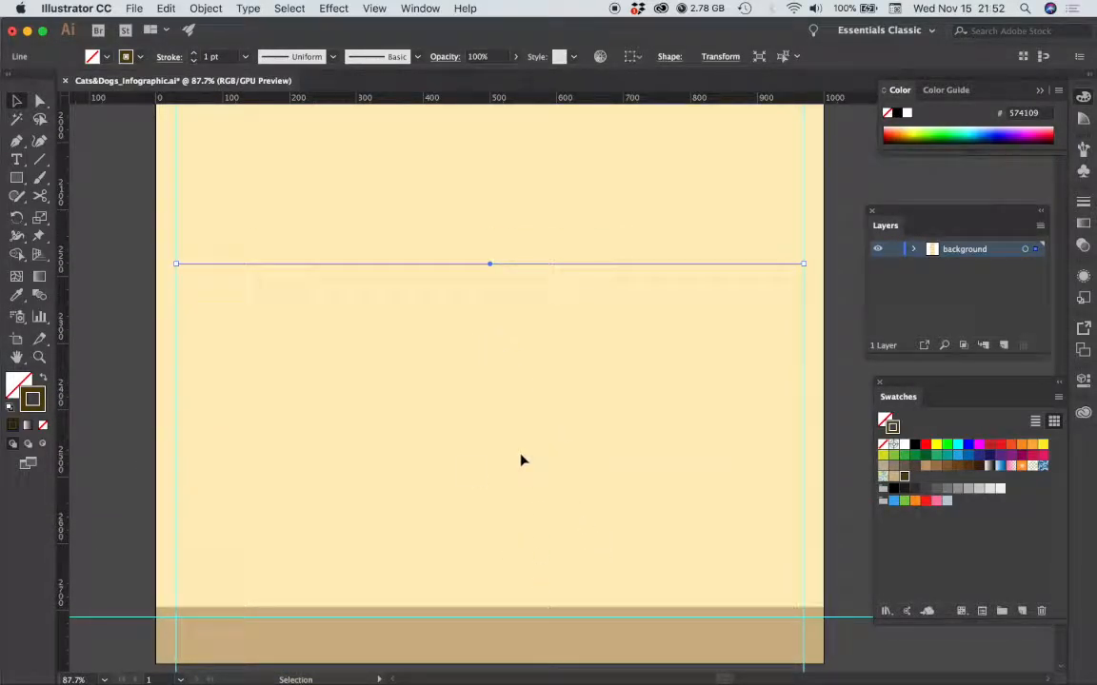
mouse_move(503, 445)
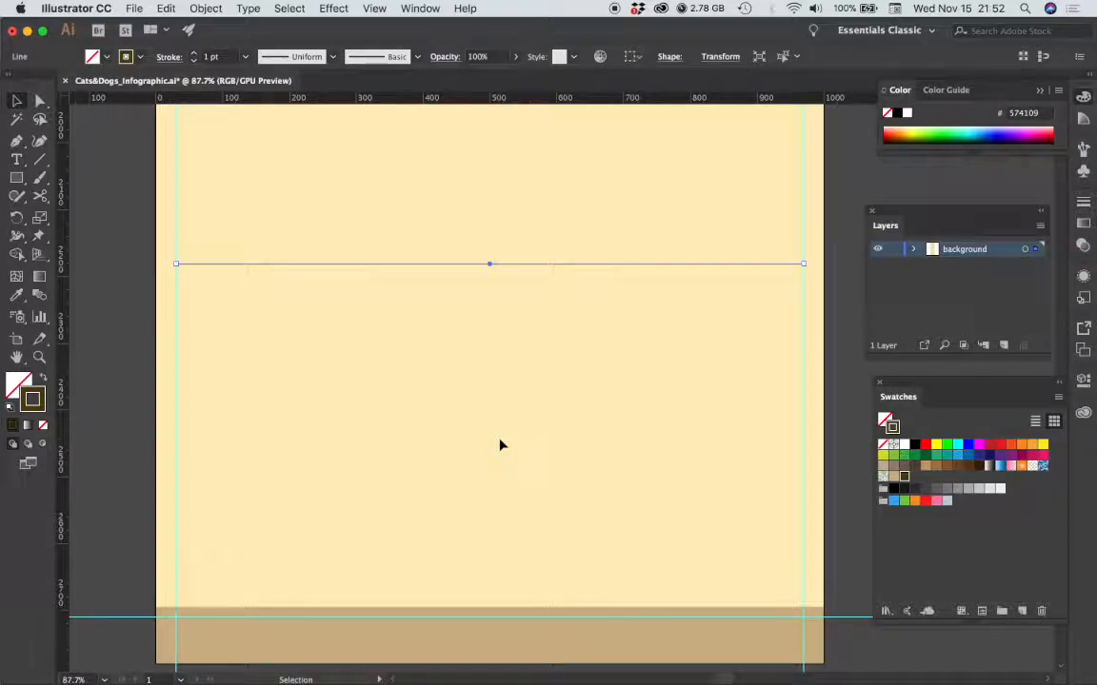
mouse_move(636, 411)
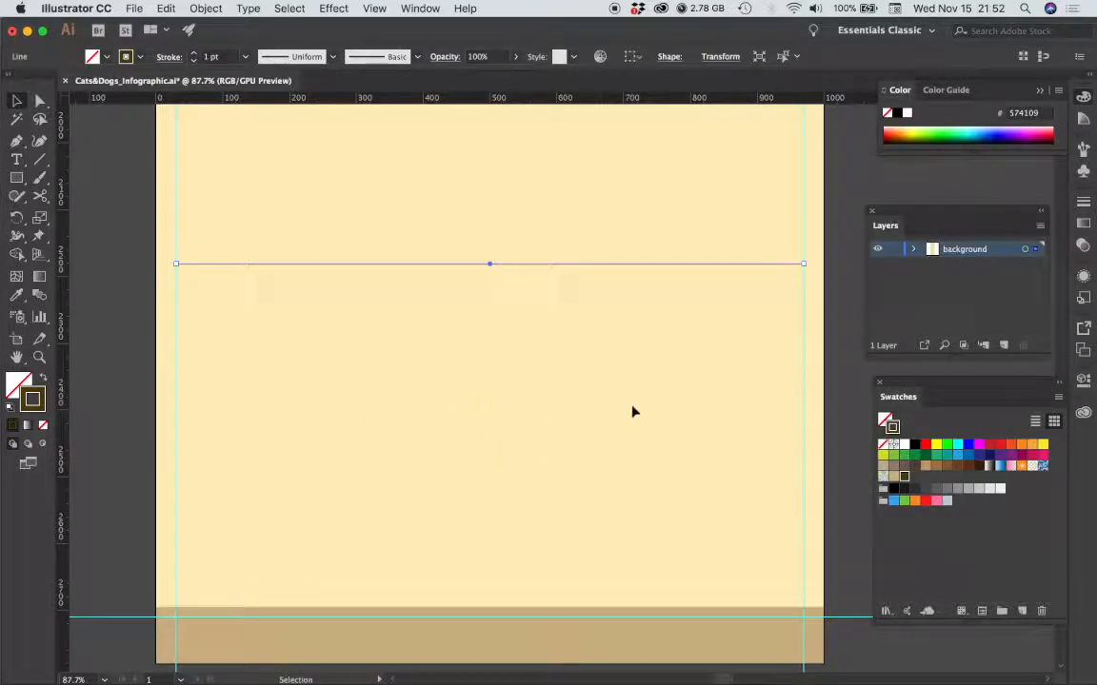
mouse_move(371, 419)
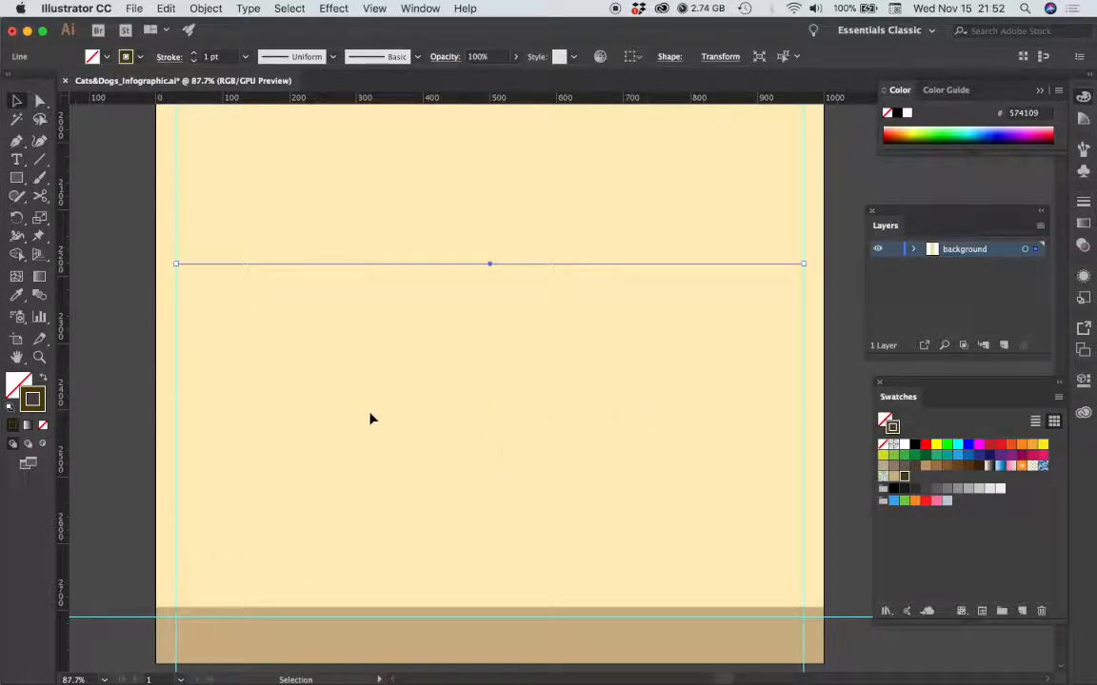
mouse_move(571, 373)
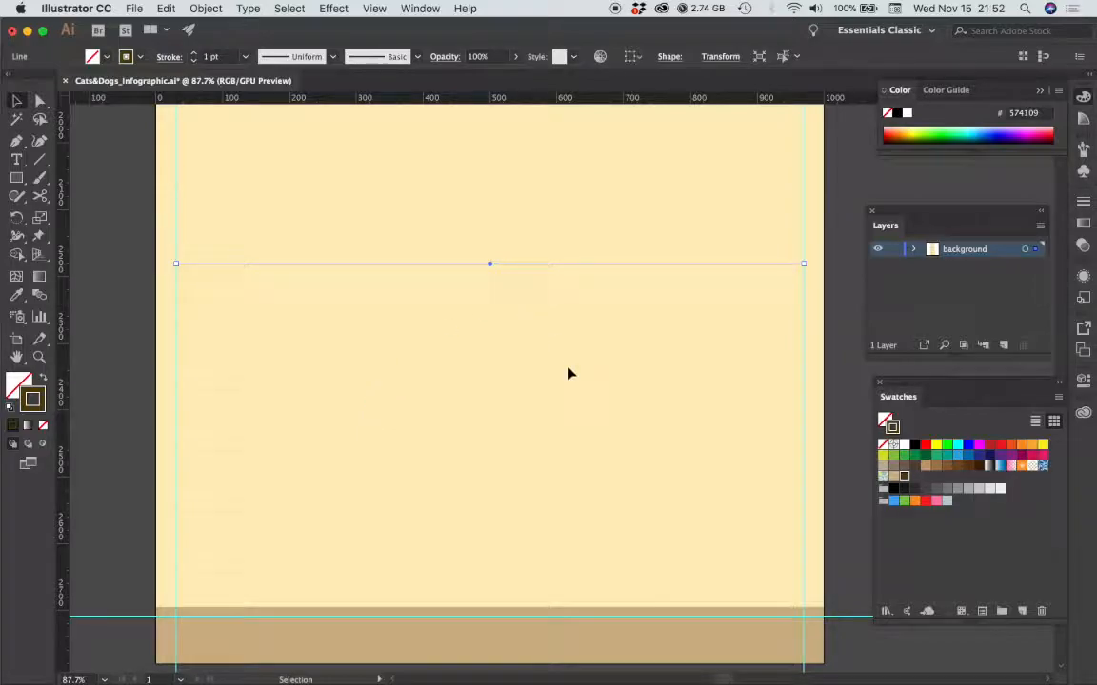
mouse_move(583, 289)
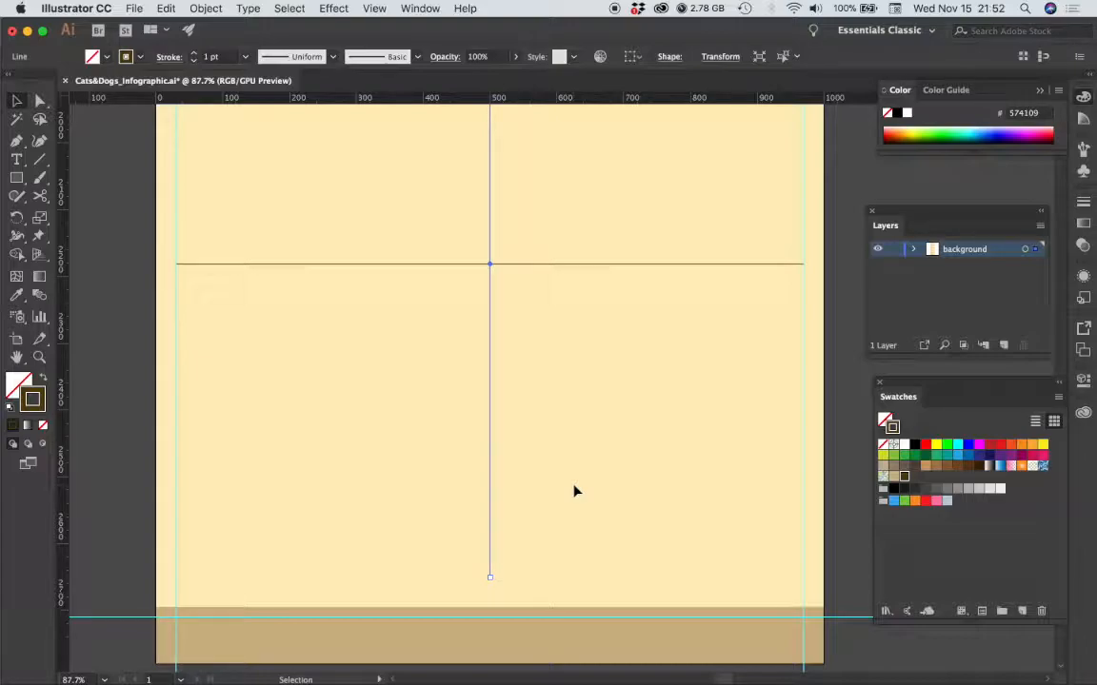
mouse_move(720, 57)
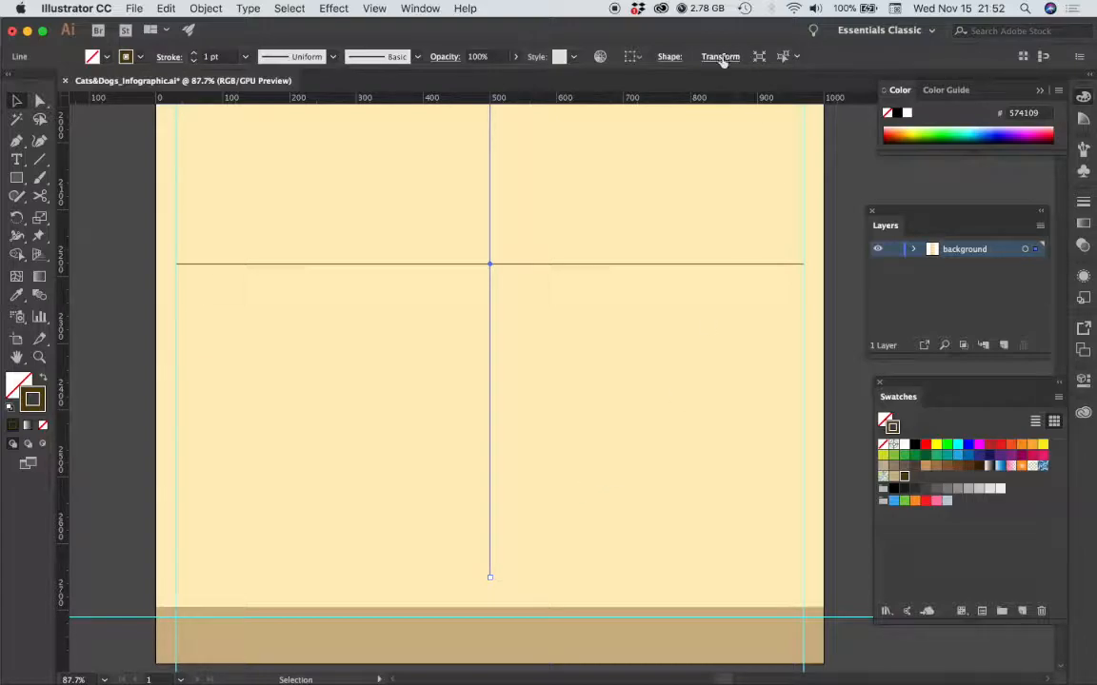
left_click(720, 57)
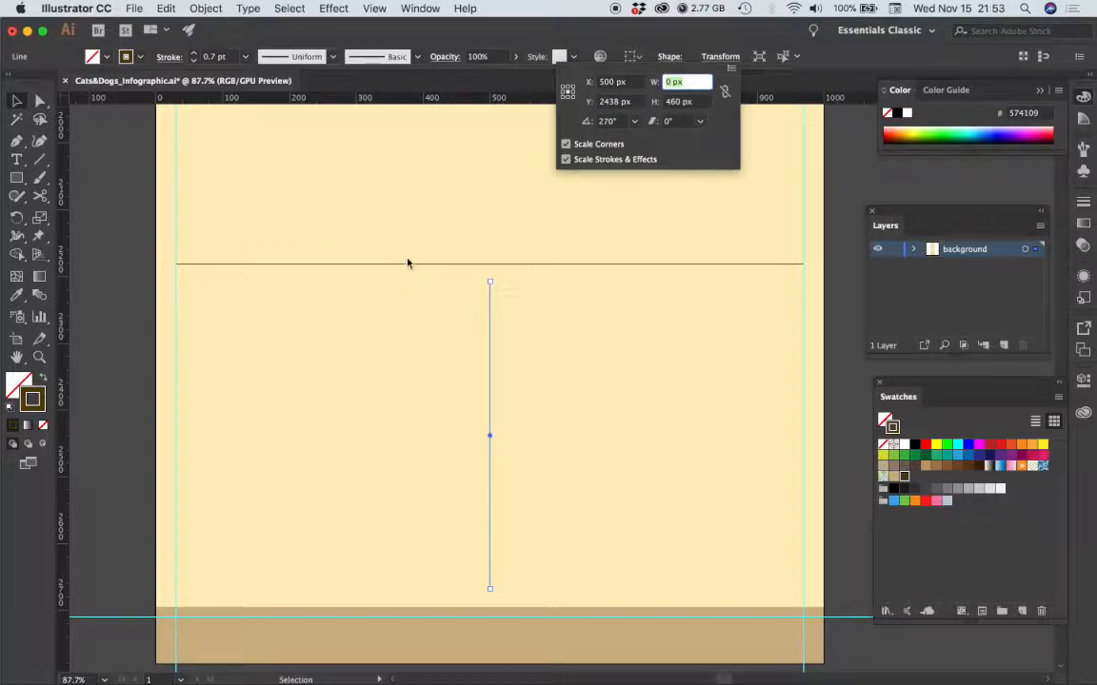
left_click(609, 371)
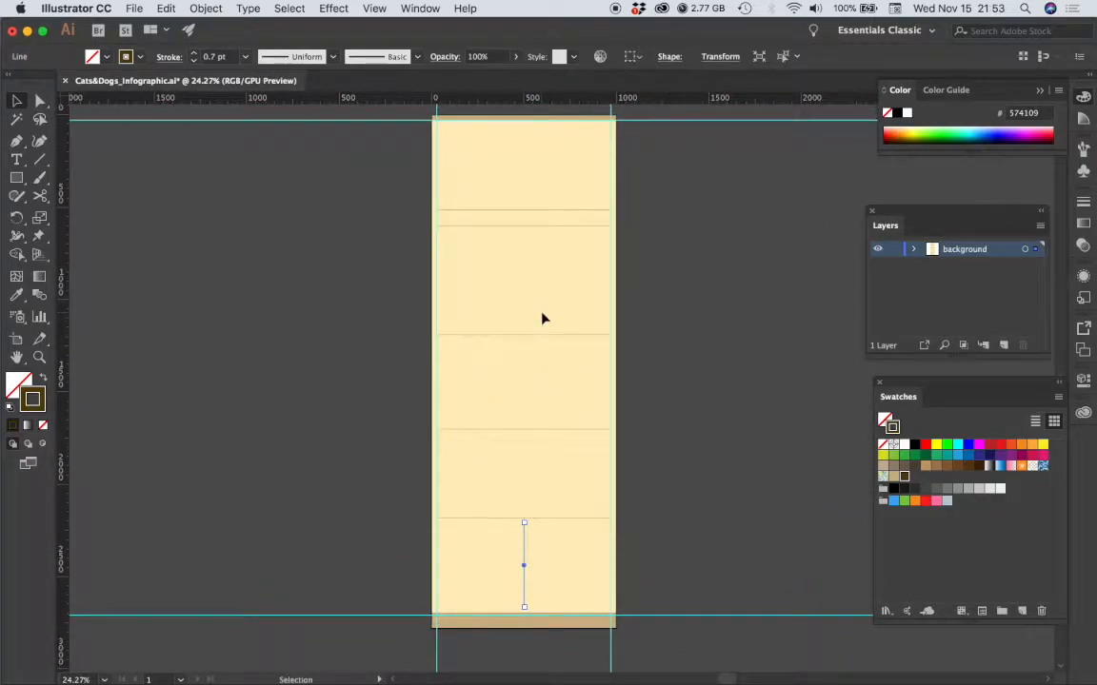
mouse_move(673, 335)
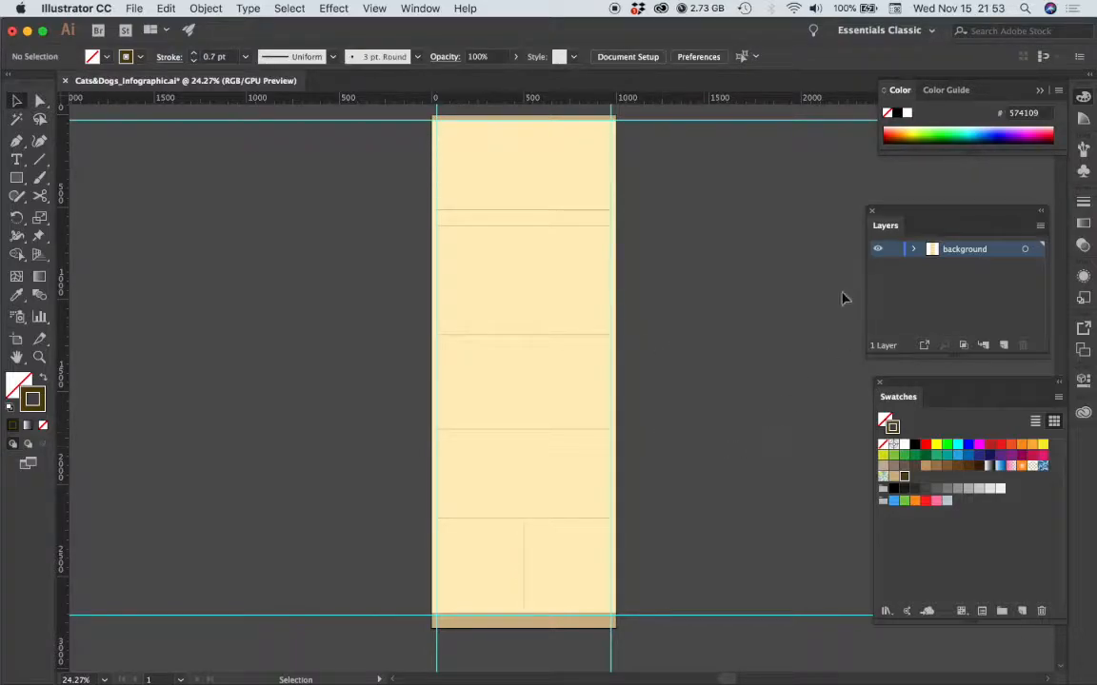
mouse_move(937, 263)
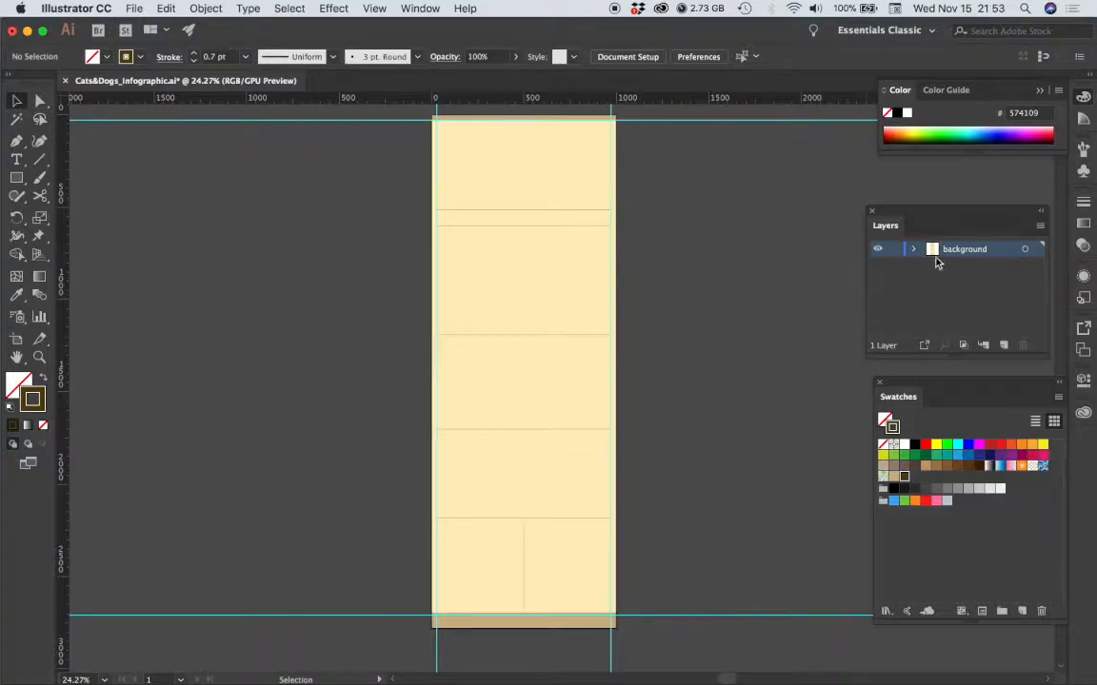
mouse_move(506, 225)
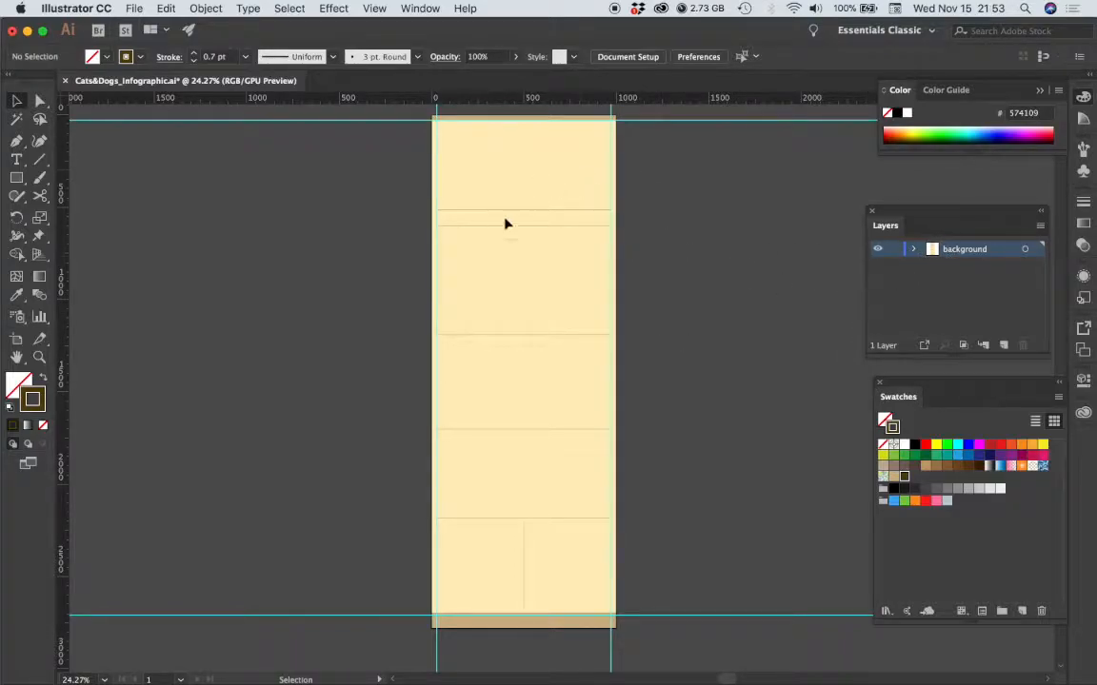
mouse_move(718, 308)
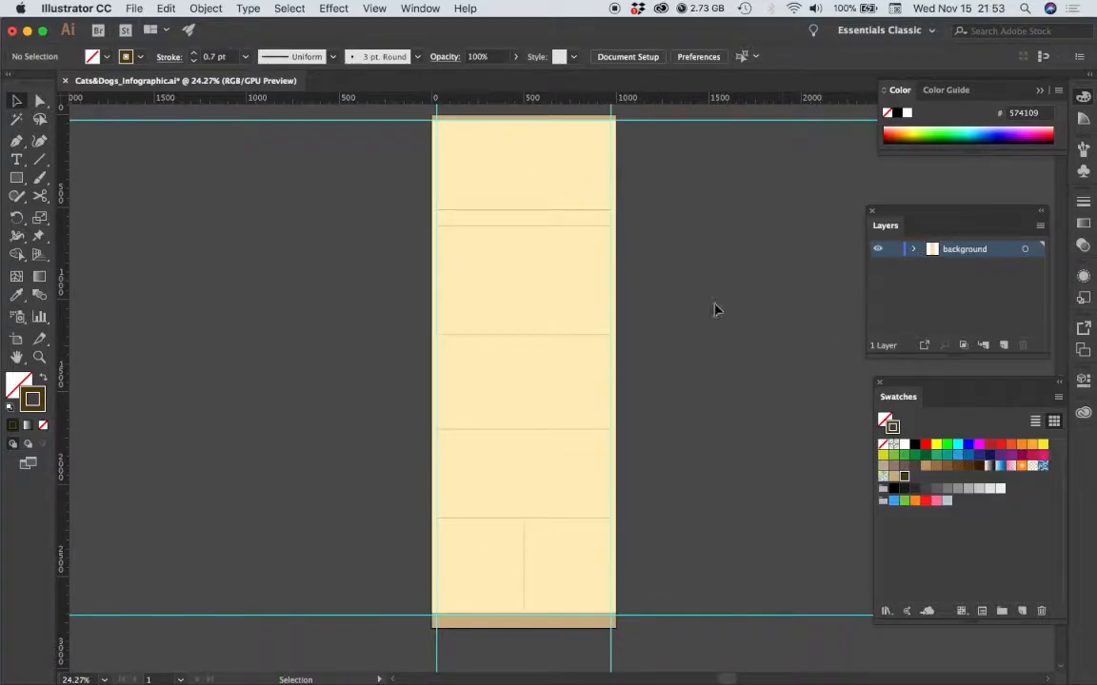
mouse_move(476, 369)
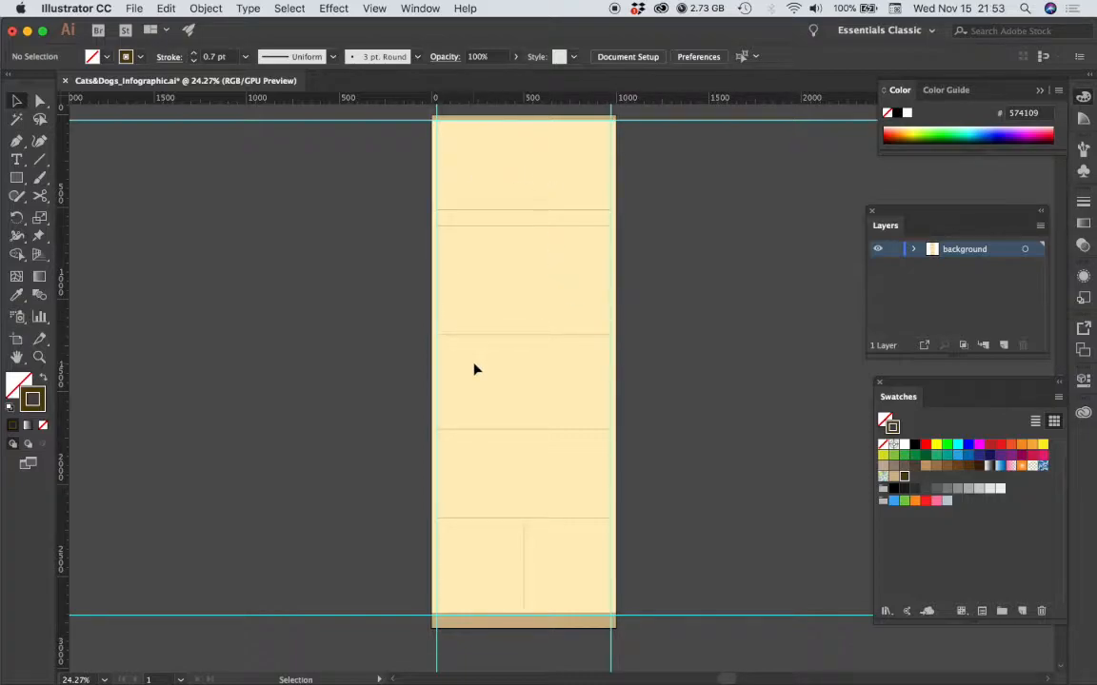
mouse_move(503, 243)
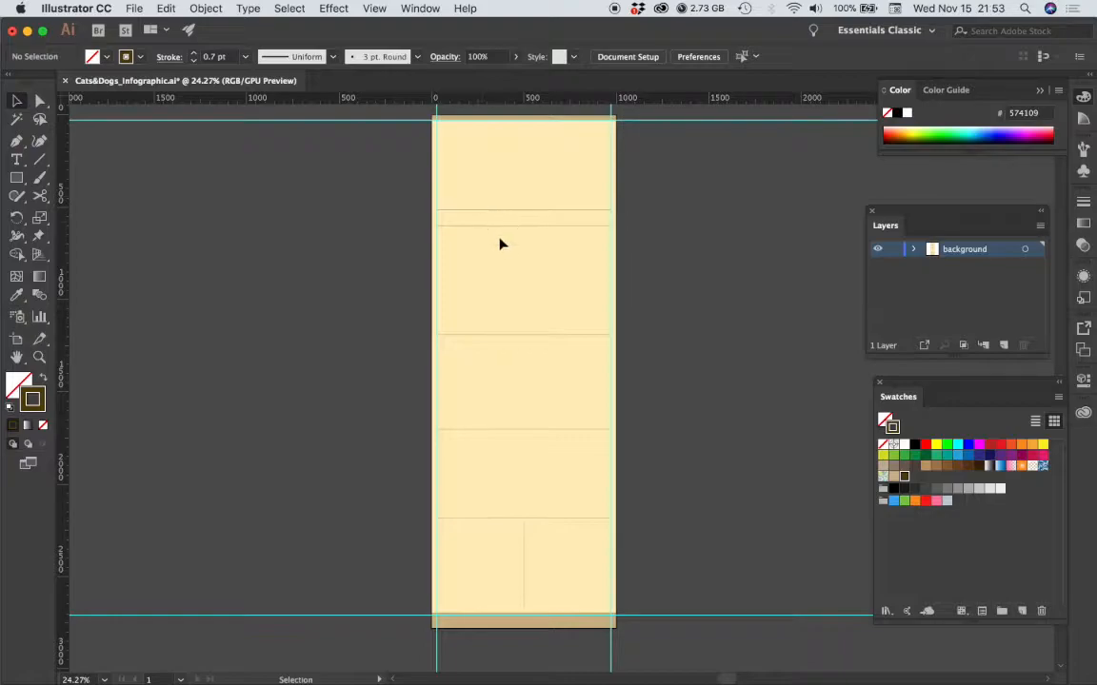
mouse_move(575, 409)
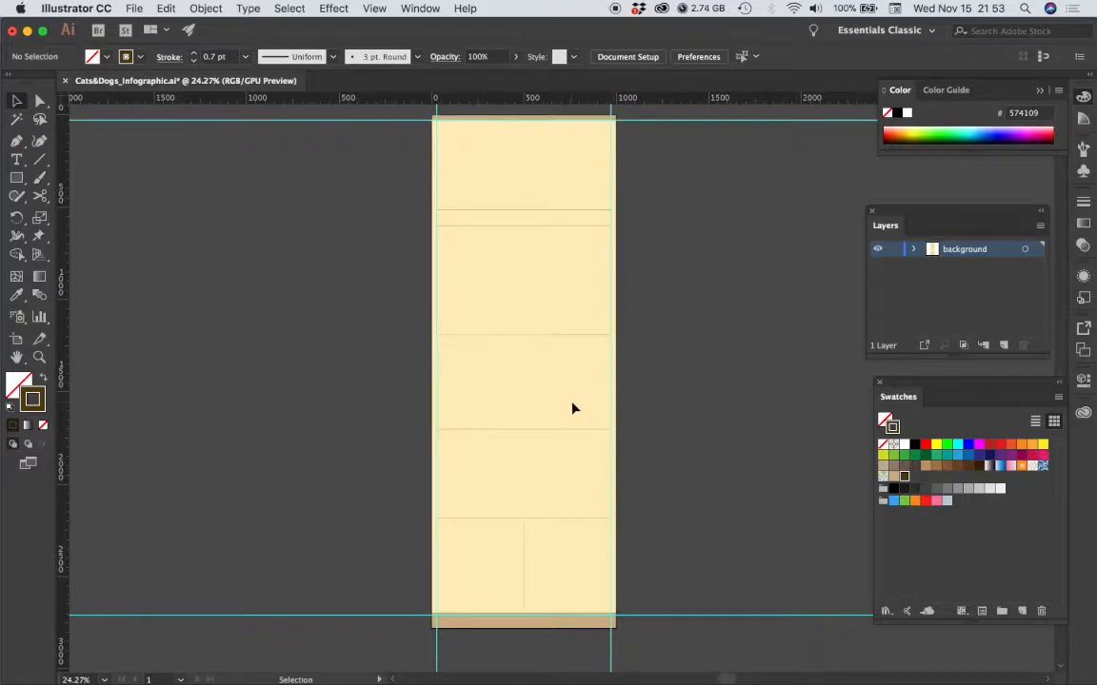
- Lock the background layer and delete the extra empty Layer 2
left_click(895, 248)
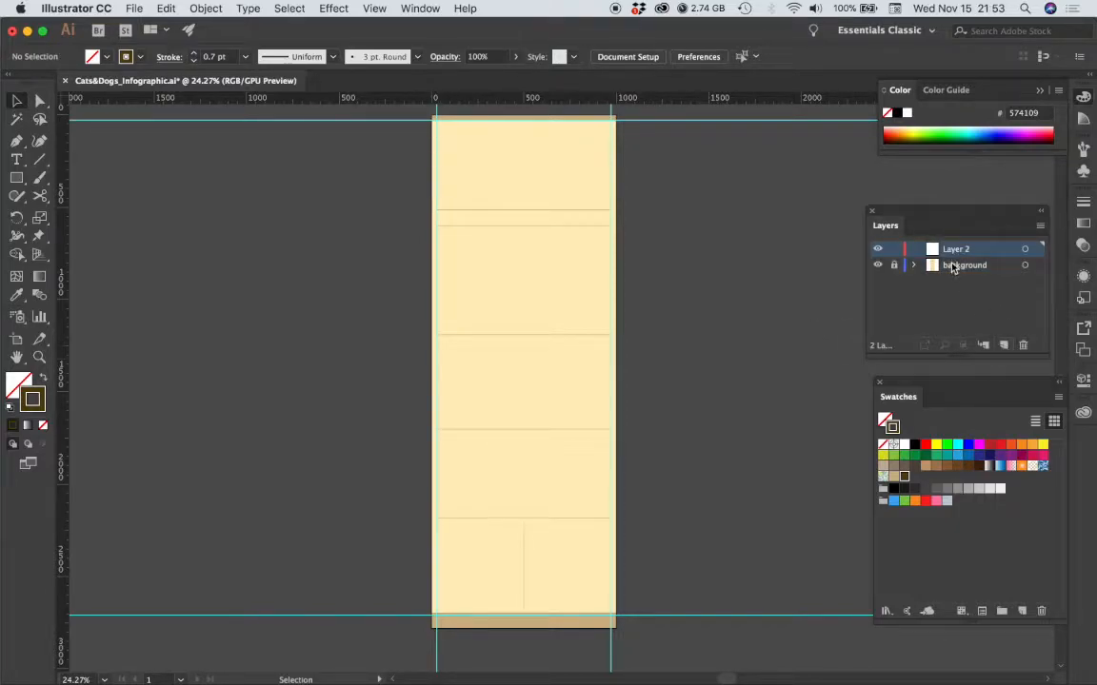
double_click(955, 247)
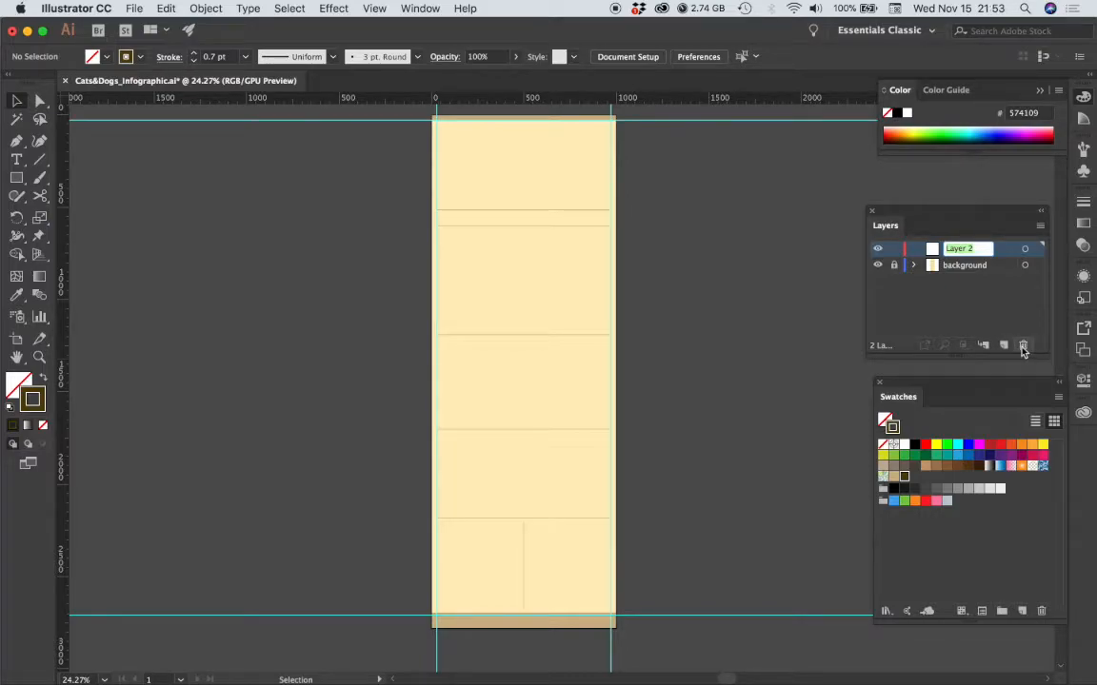
left_click(1022, 345)
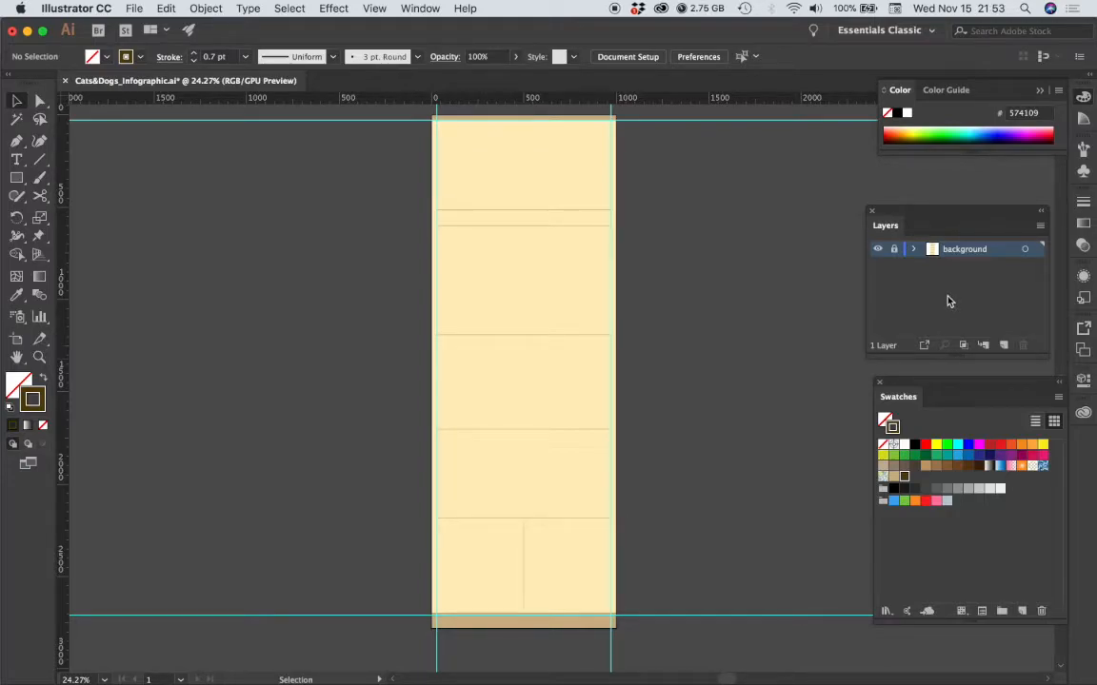
mouse_move(716, 339)
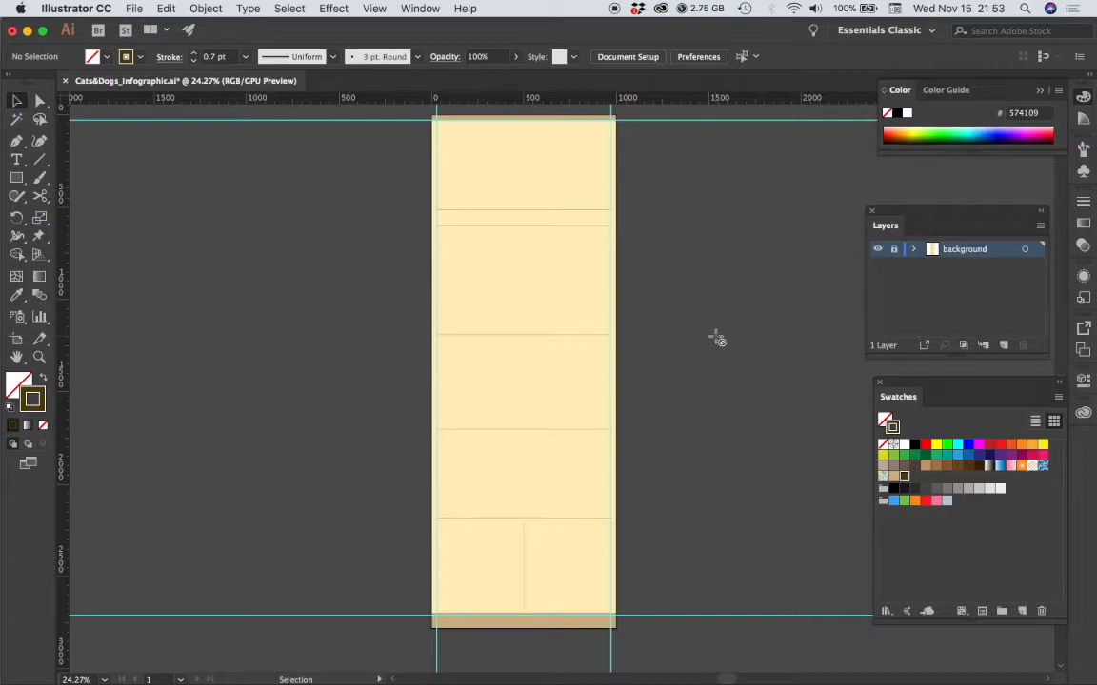